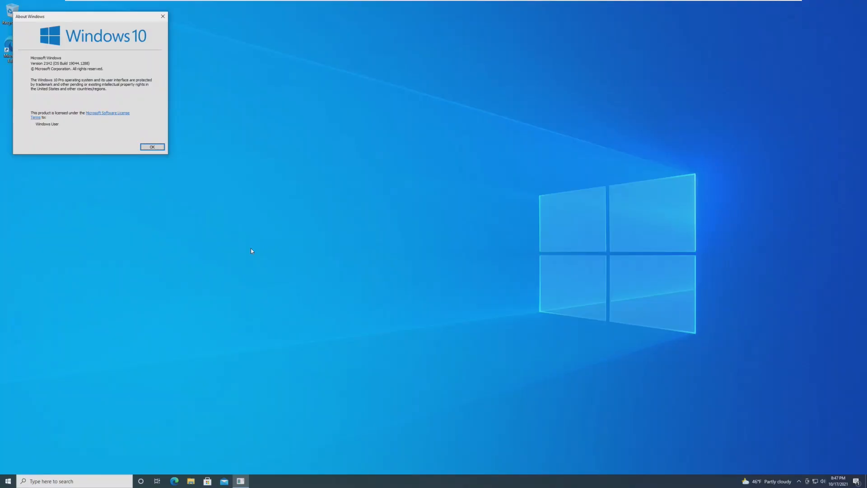
mouse_move(55, 56)
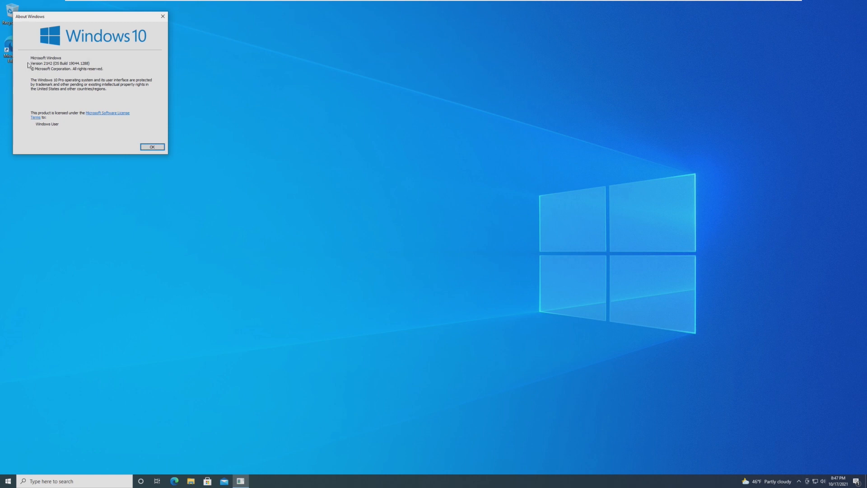
mouse_move(129, 59)
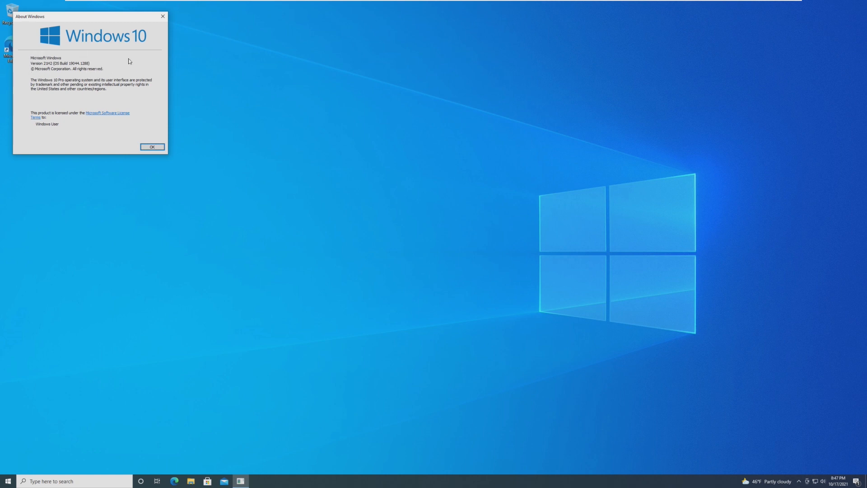
mouse_move(91, 72)
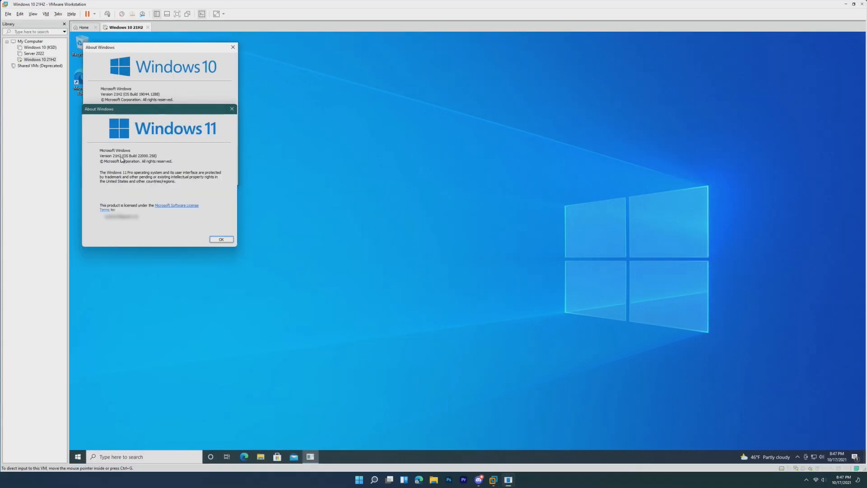
mouse_move(114, 121)
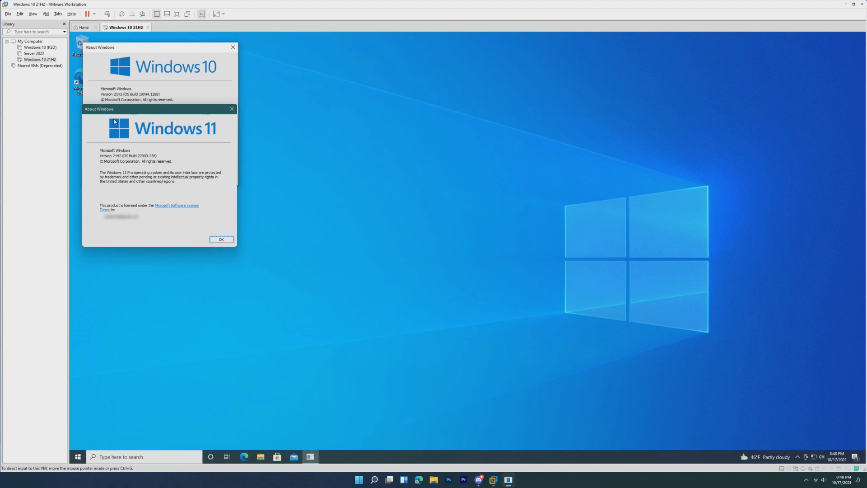
mouse_move(98, 97)
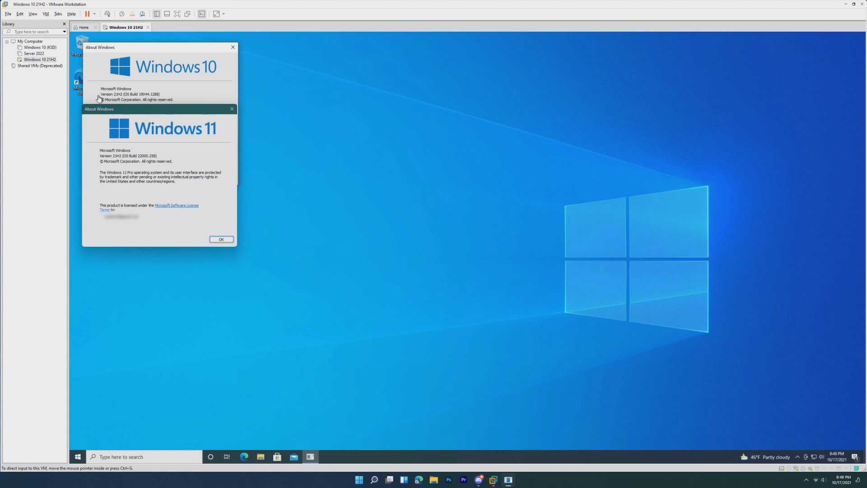
mouse_move(124, 108)
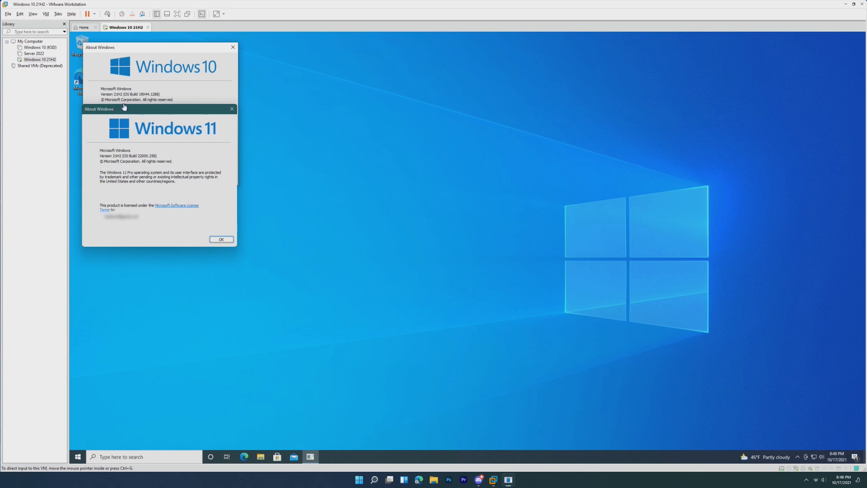
mouse_move(155, 121)
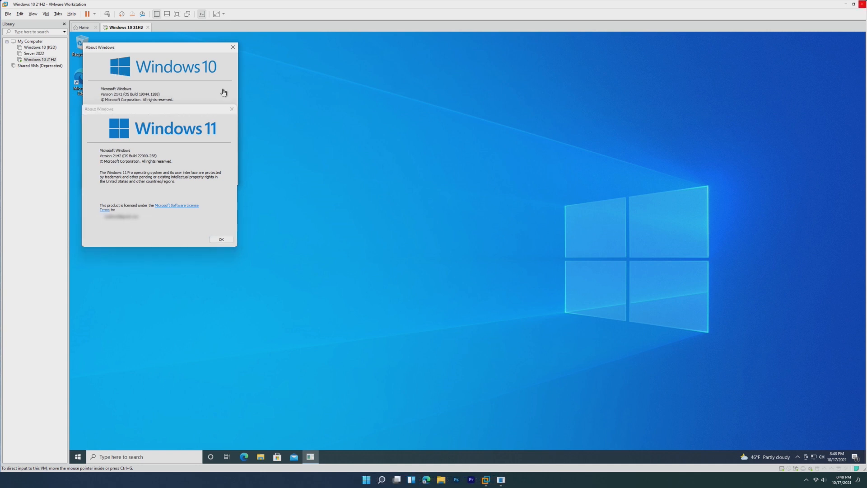
mouse_move(145, 83)
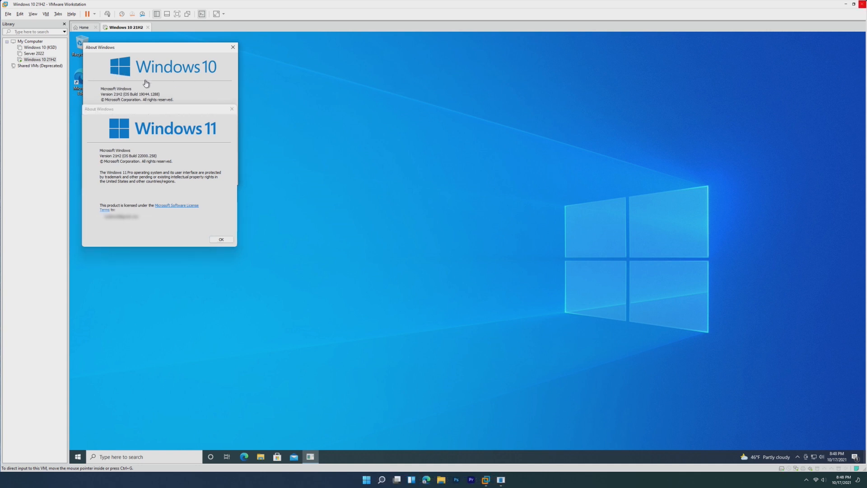
mouse_move(206, 137)
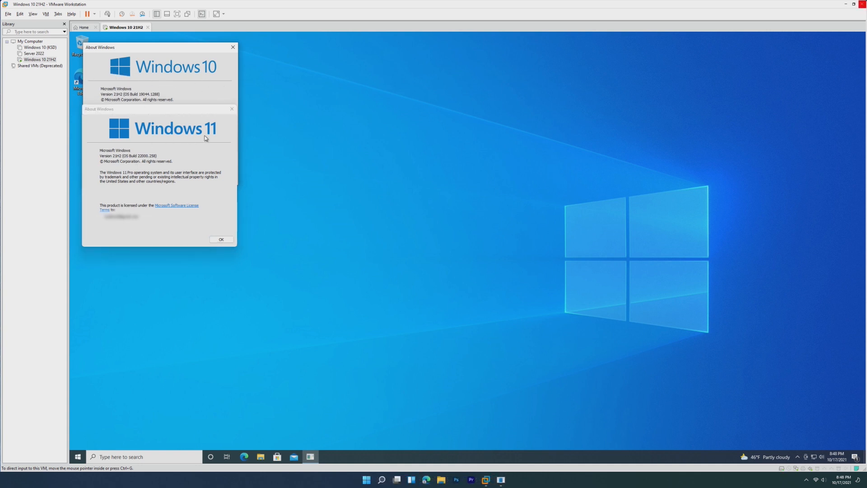
mouse_move(182, 157)
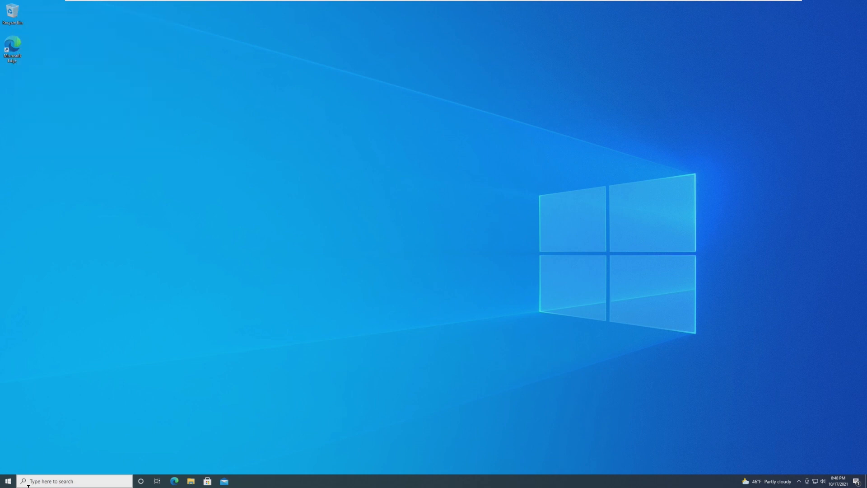
- Browse the Start app list, then view This PC and the Desktop folder in File Explorer
left_click(7, 481)
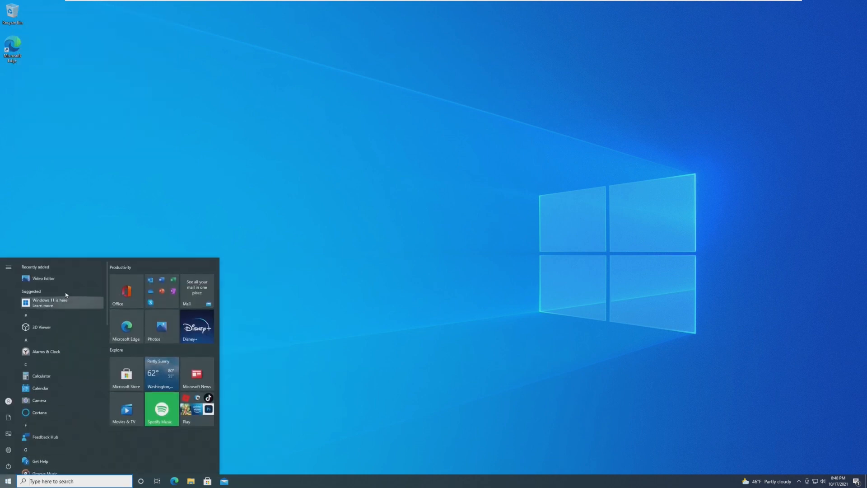
scroll("down", 3)
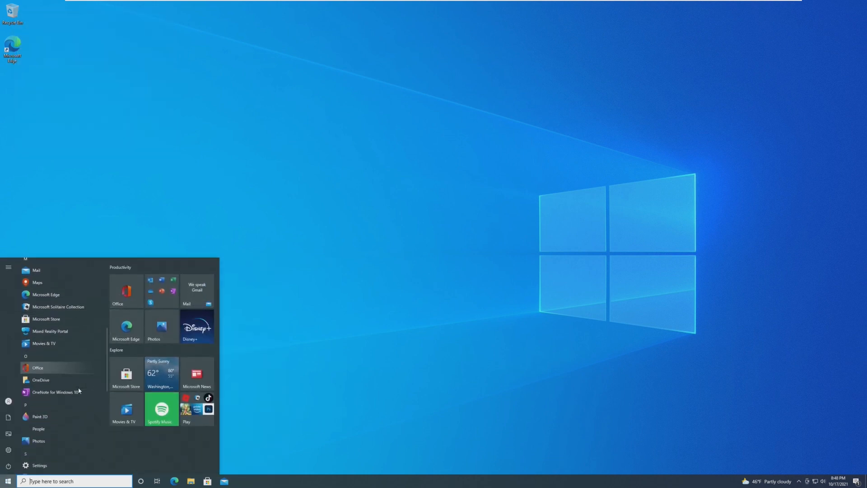
scroll("down", 3)
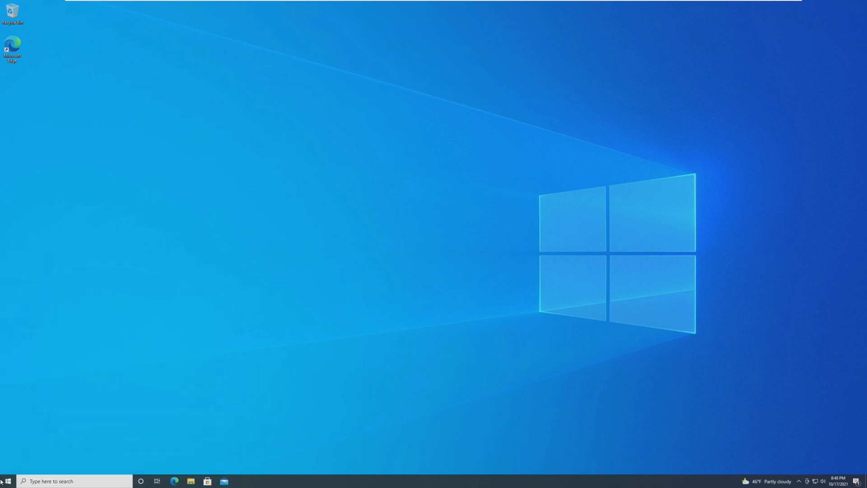
left_click(192, 480)
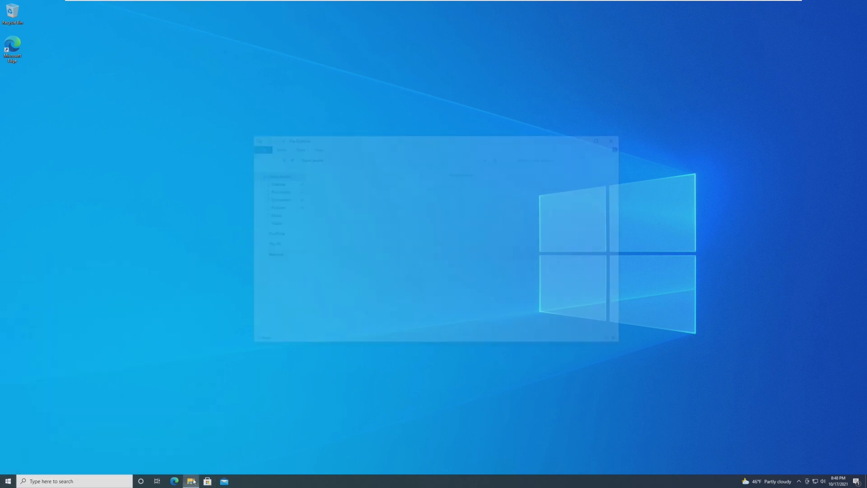
left_click(191, 481)
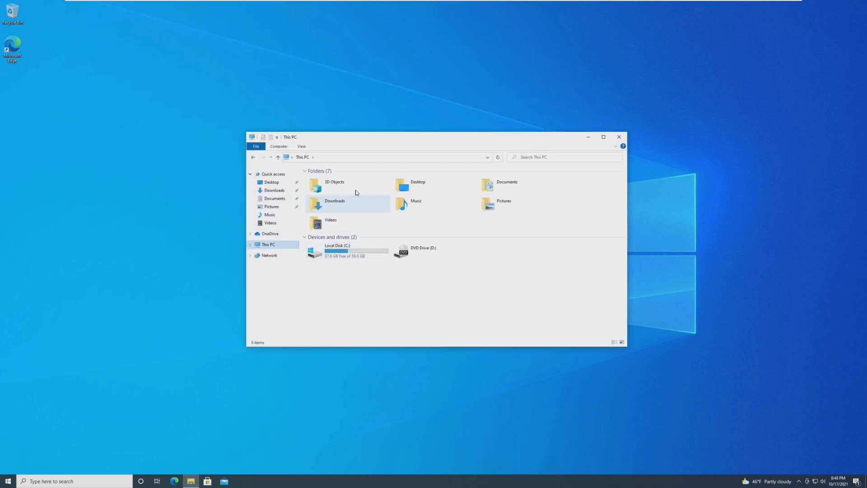
- View Update & Security in Windows Settings and reopen the Start menu
key("ctrl+a")
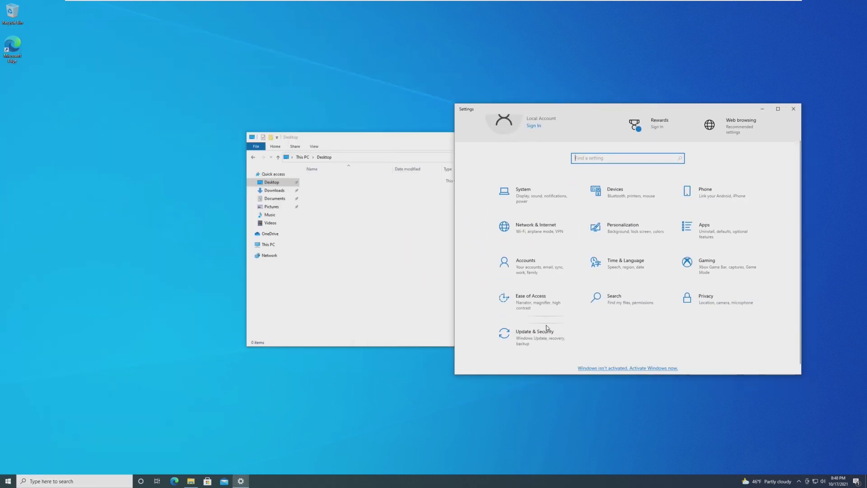
left_click(535, 331)
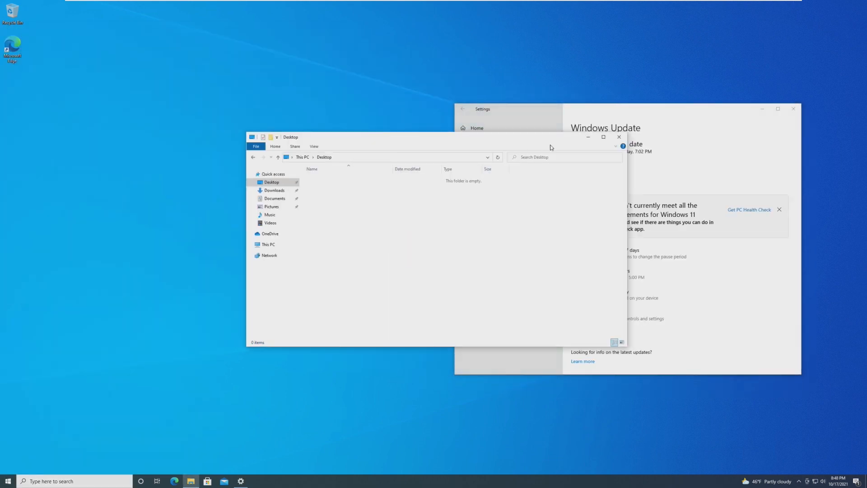
left_click(7, 481)
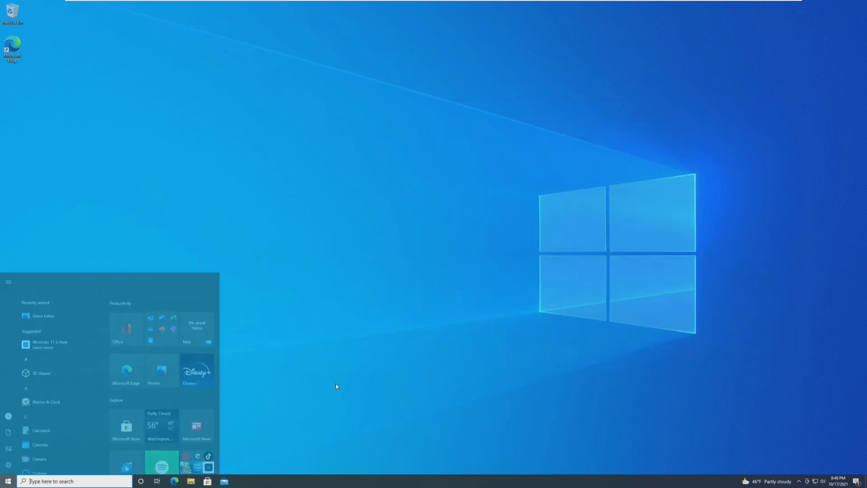
- Launch Local Security Policy via a 'security' search and expand Local Policies and Public Key Policies
type("security")
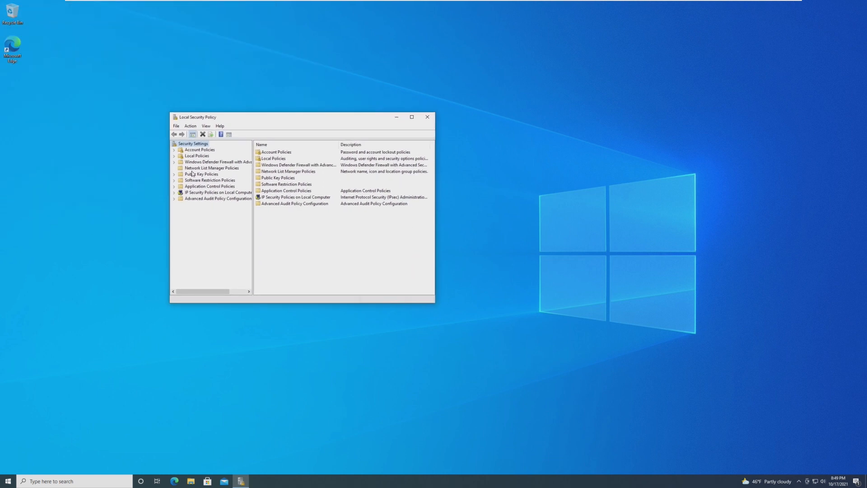
left_click(175, 155)
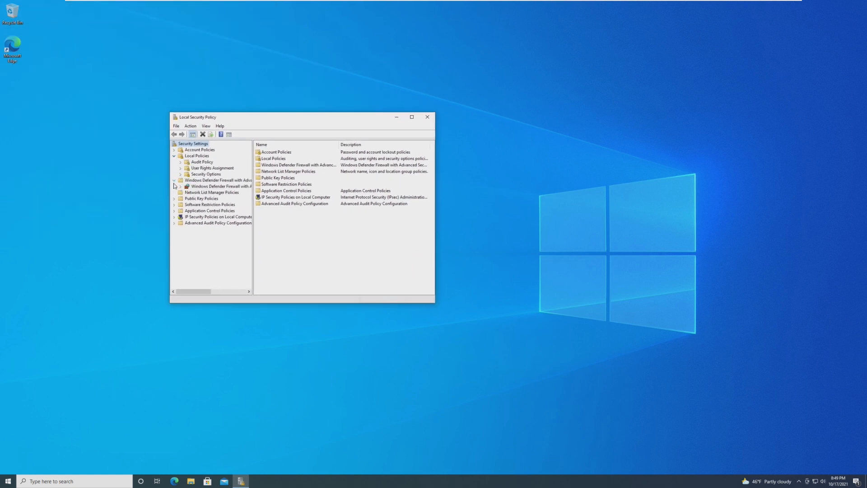
left_click(175, 198)
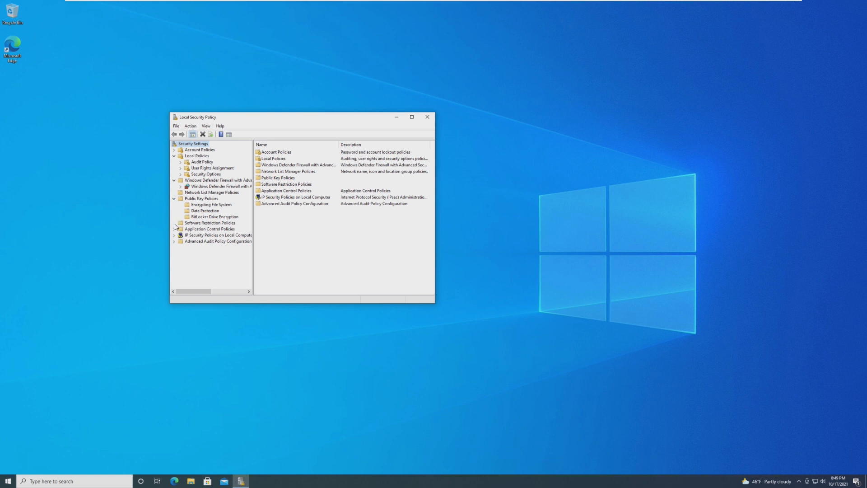
left_click(219, 235)
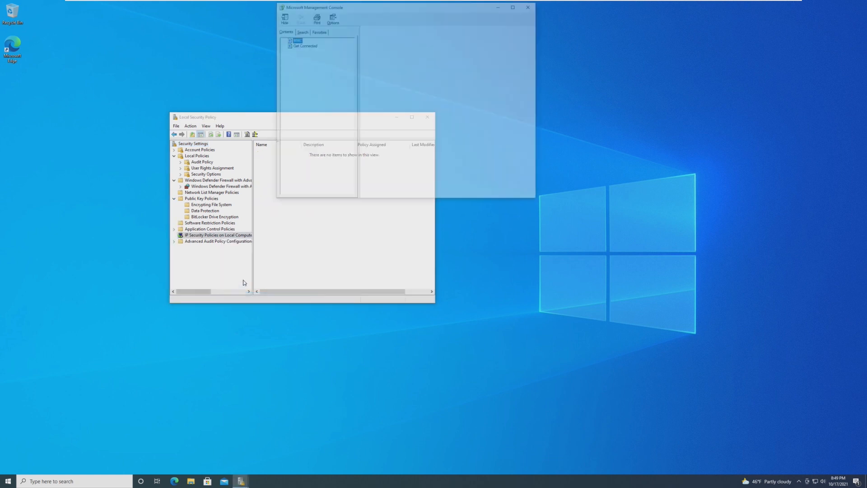
- Review User Rights Assignment and IP Security Policies on Local Computer, then leave the console
left_click(528, 7)
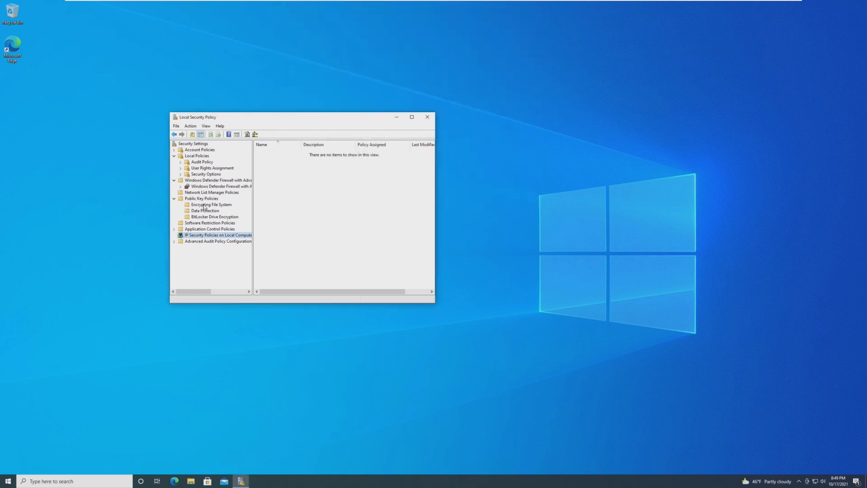
left_click(213, 168)
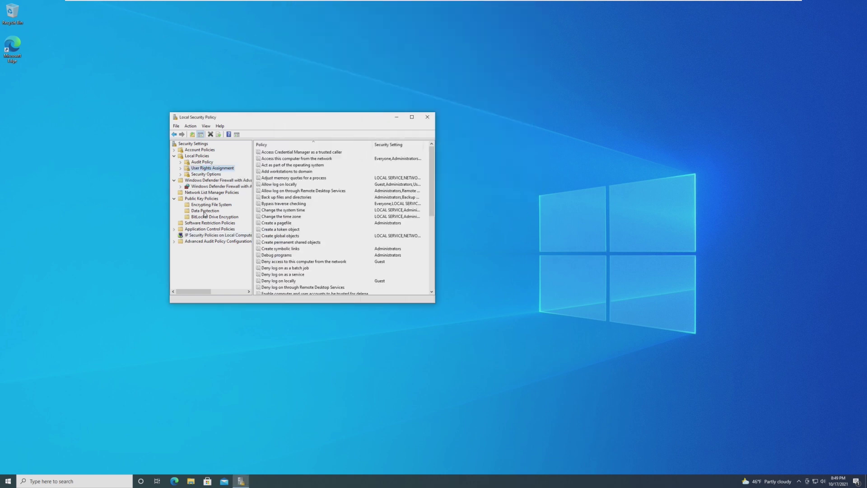
left_click(216, 235)
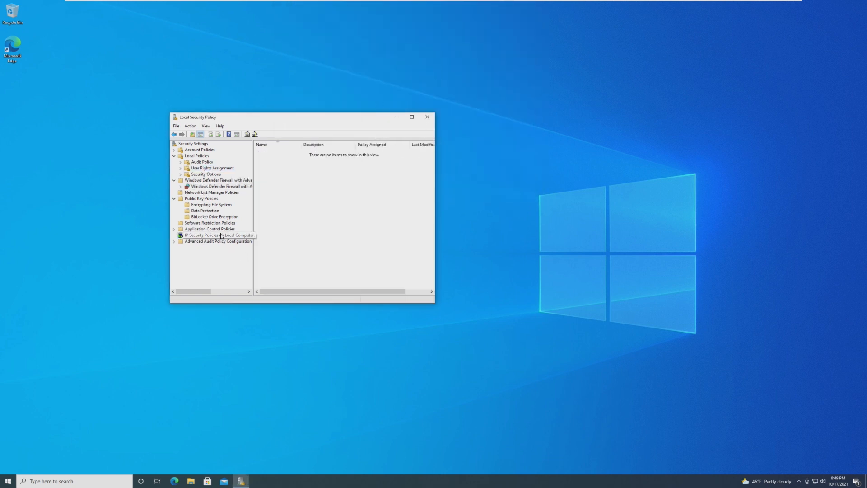
left_click(6, 481)
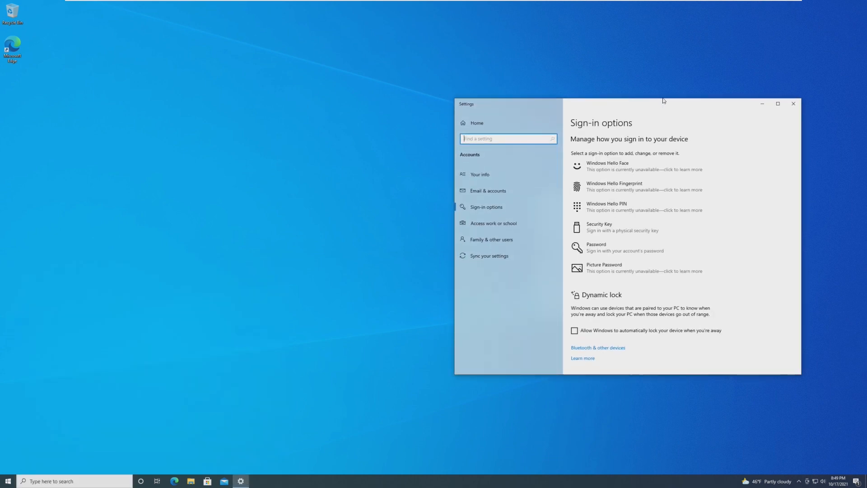
- Maximize Sign-in options and expand the Windows Hello PIN and Security Key entries
left_click(777, 103)
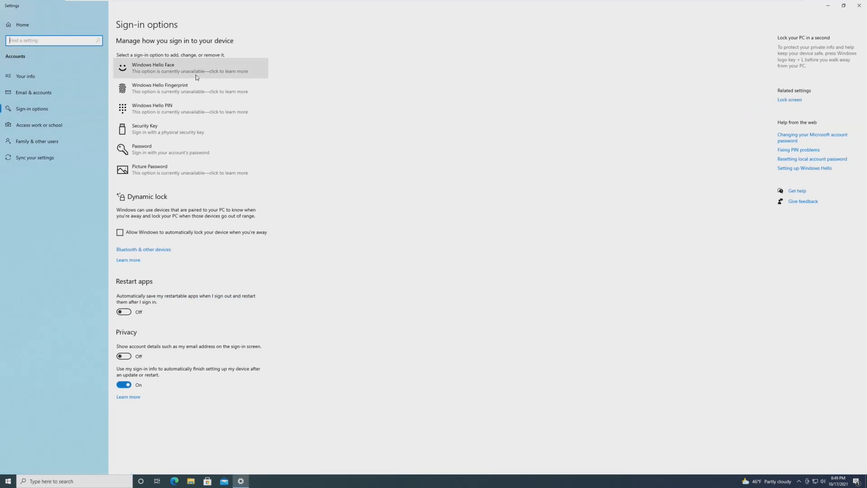
left_click(188, 67)
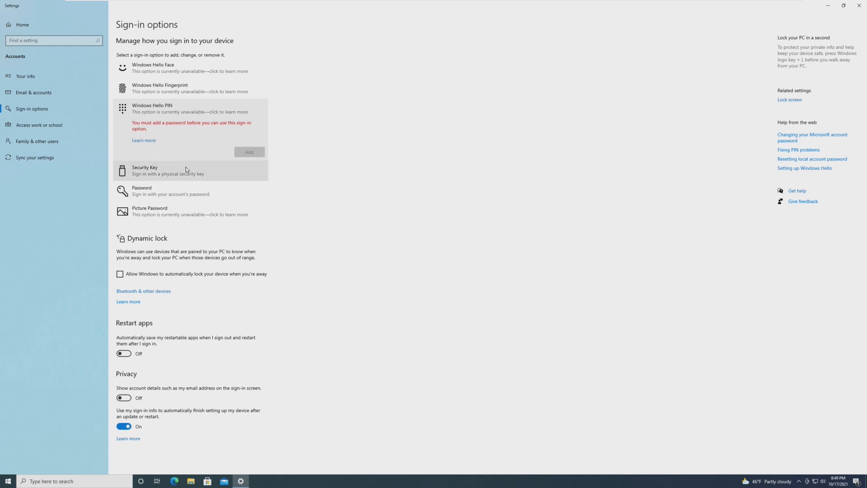
left_click(168, 170)
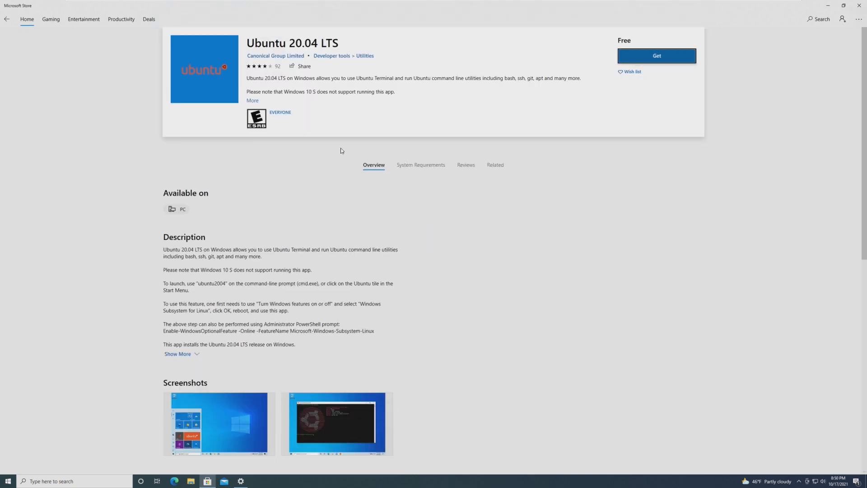
- From Ubuntu's 'People also like' row, view the Windows Terminal Preview store page and return to Start
scroll("down", 3)
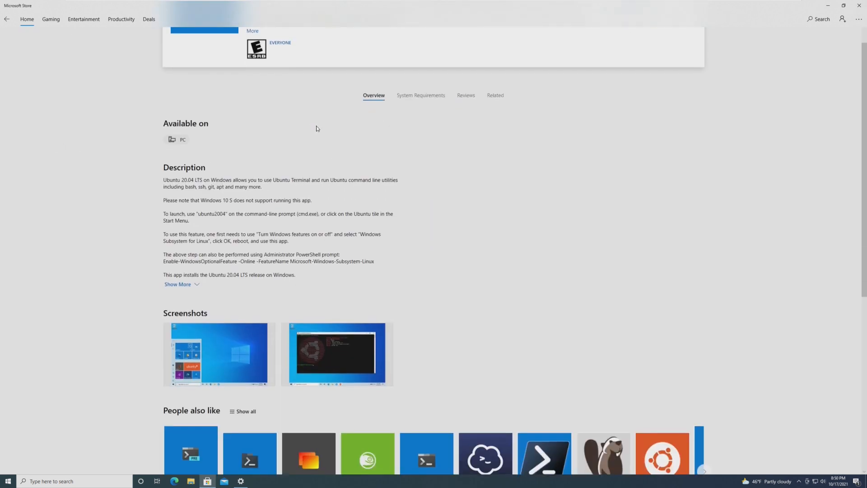
scroll("down", 3)
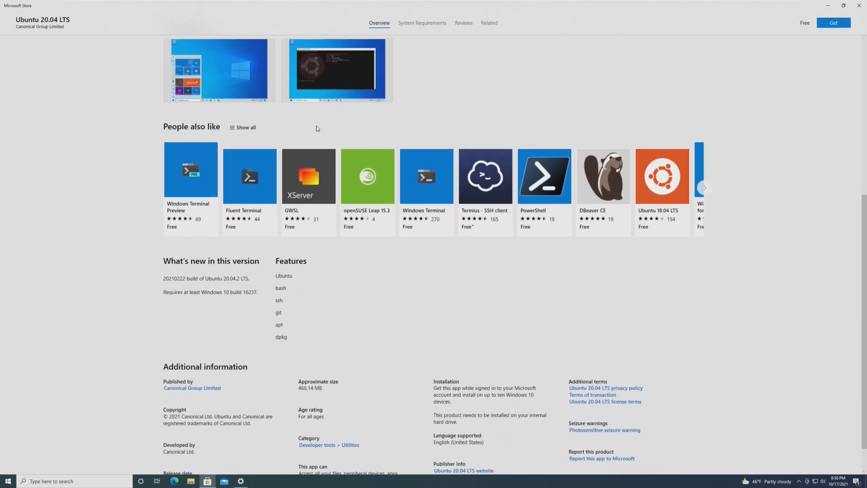
left_click(191, 170)
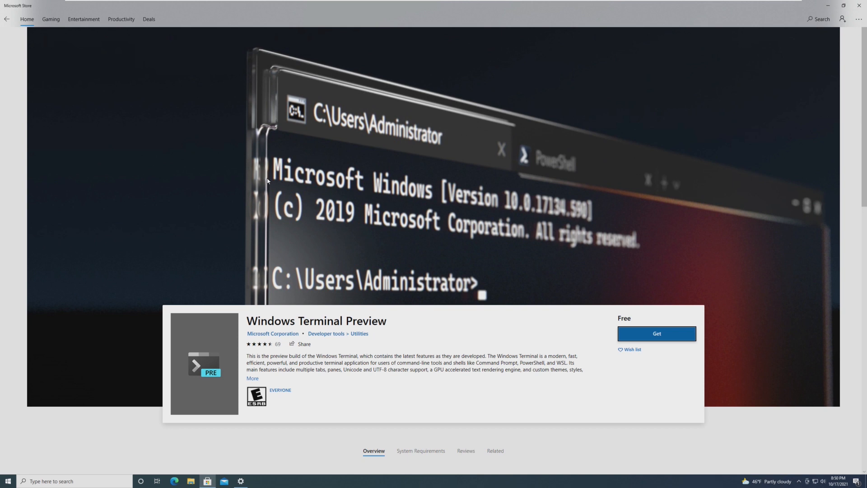
mouse_move(438, 204)
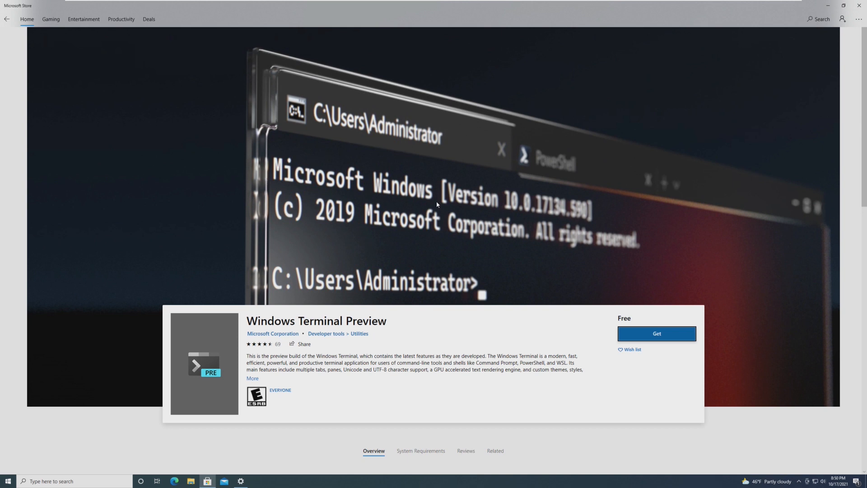
scroll("down", 3)
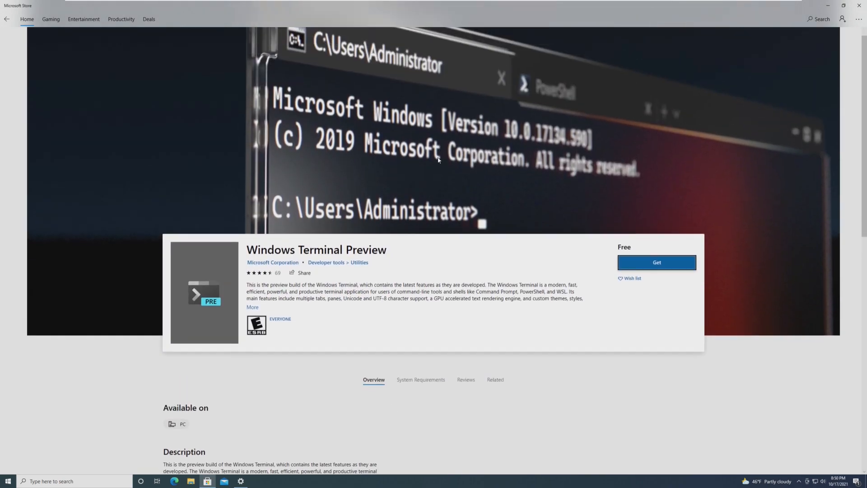
scroll("down", 3)
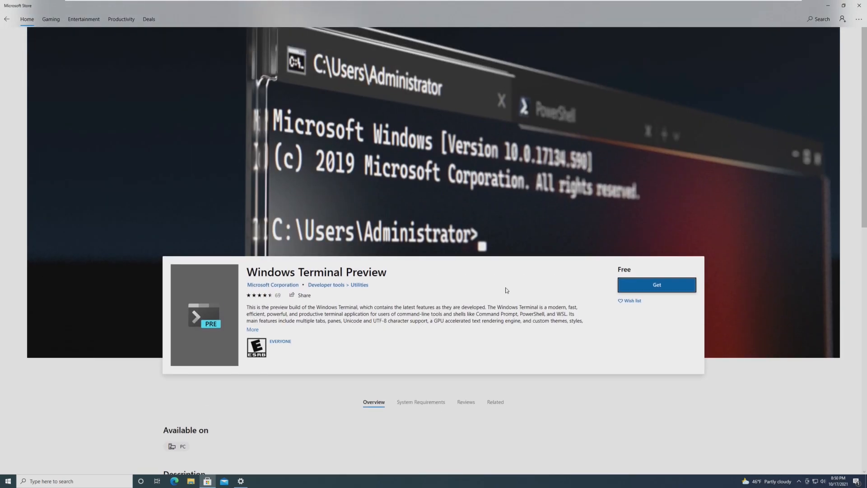
left_click(5, 481)
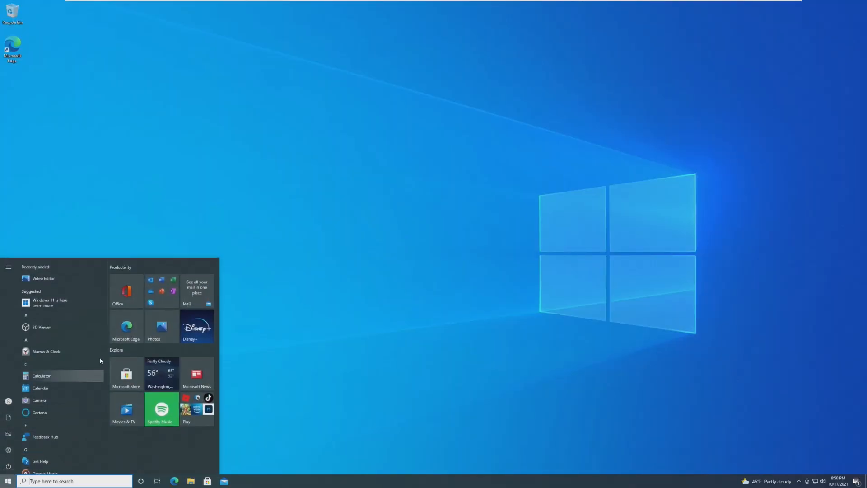
mouse_move(131, 378)
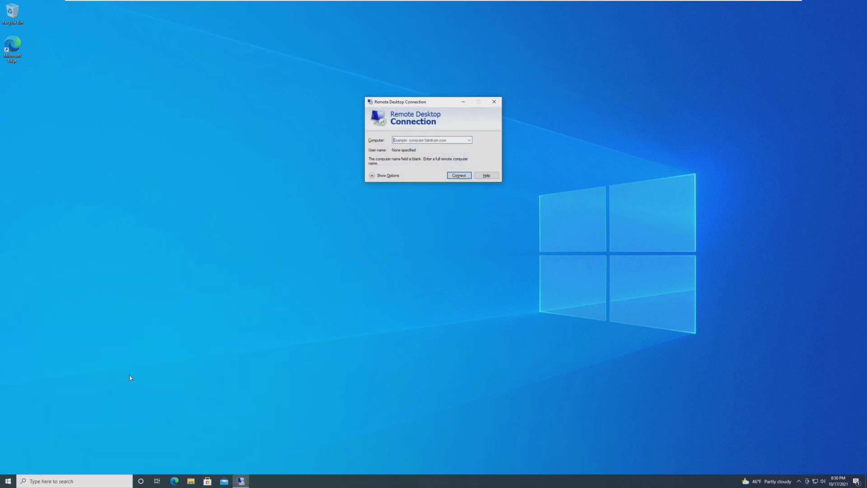
mouse_move(370, 196)
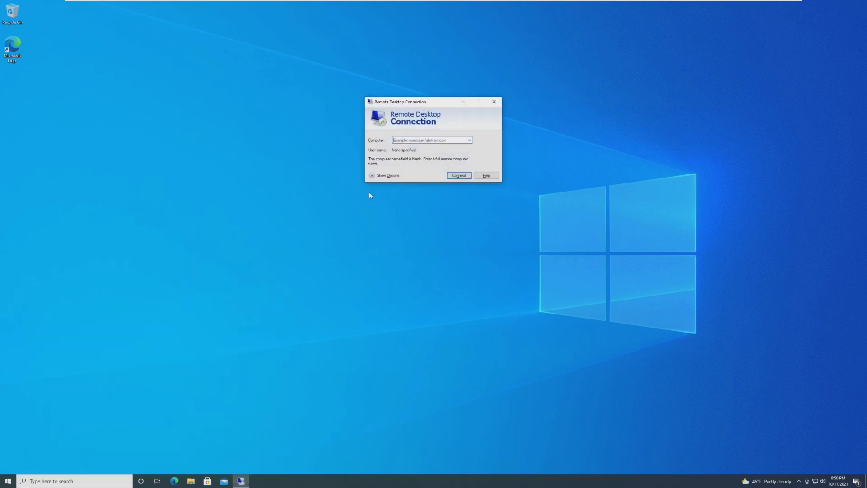
- Show the full Remote Desktop options and review the Local Resources, Experience and Advanced settings
left_click(383, 176)
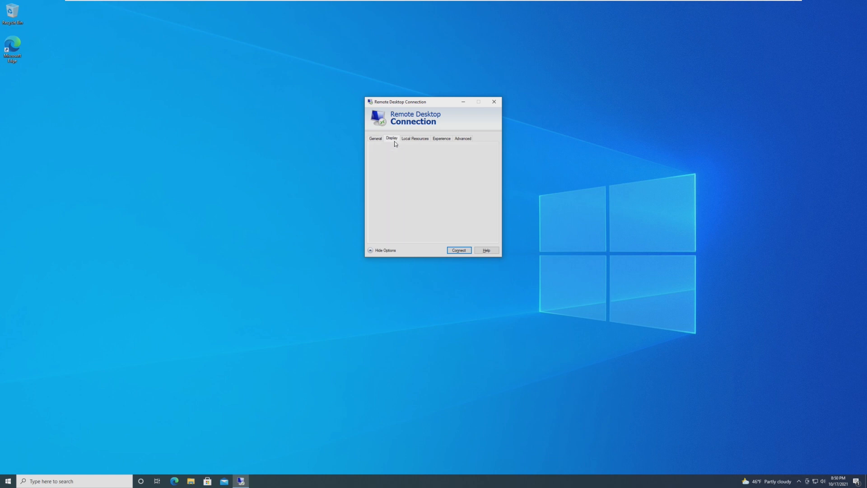
left_click(416, 138)
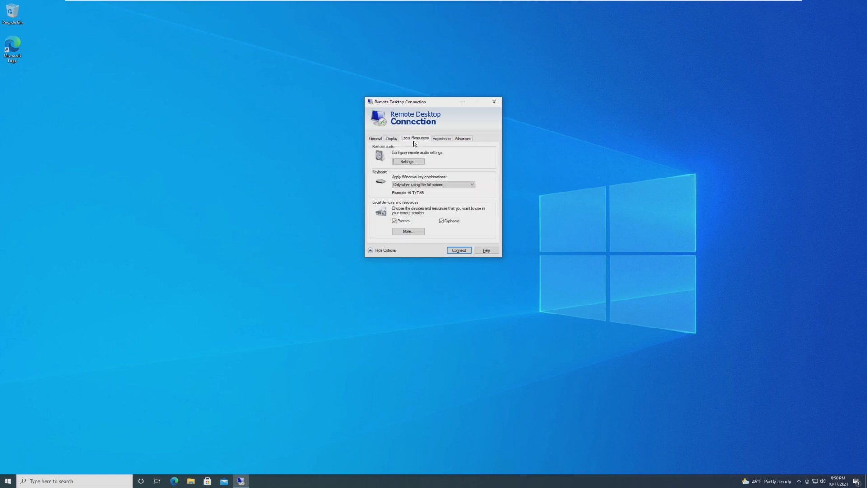
left_click(441, 138)
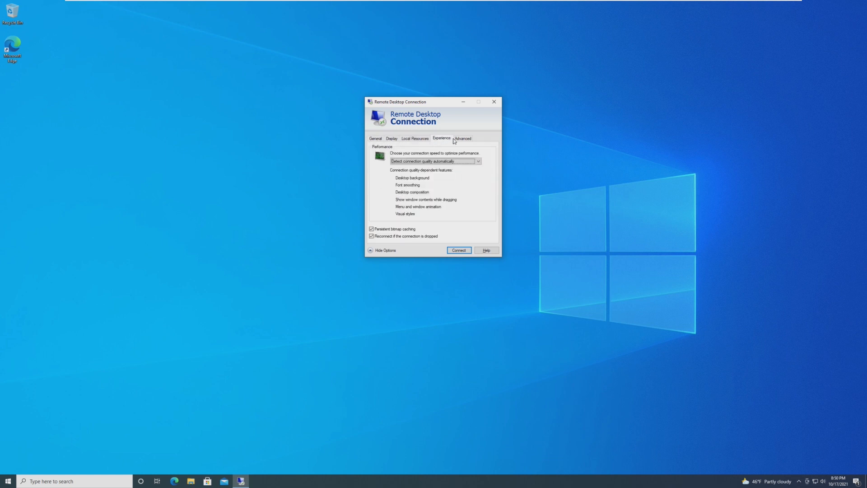
left_click(463, 139)
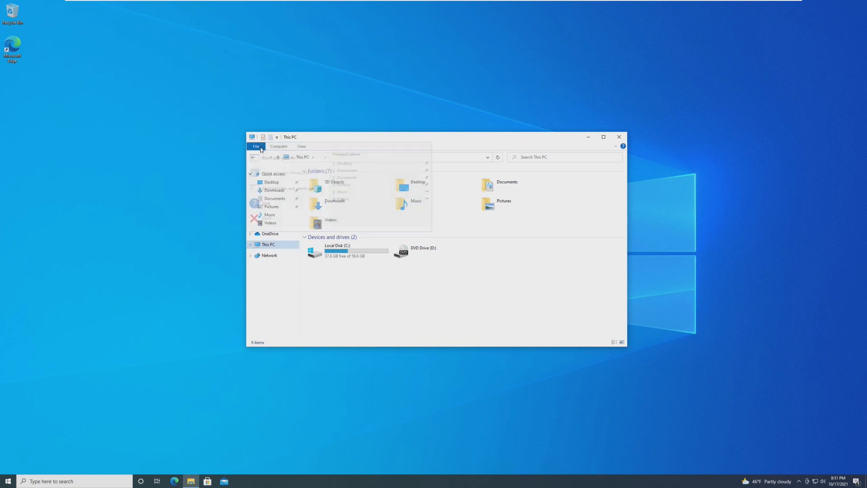
- Start Map network drive from This PC's Computer tab, browse for a folder, then cancel out
left_click(280, 147)
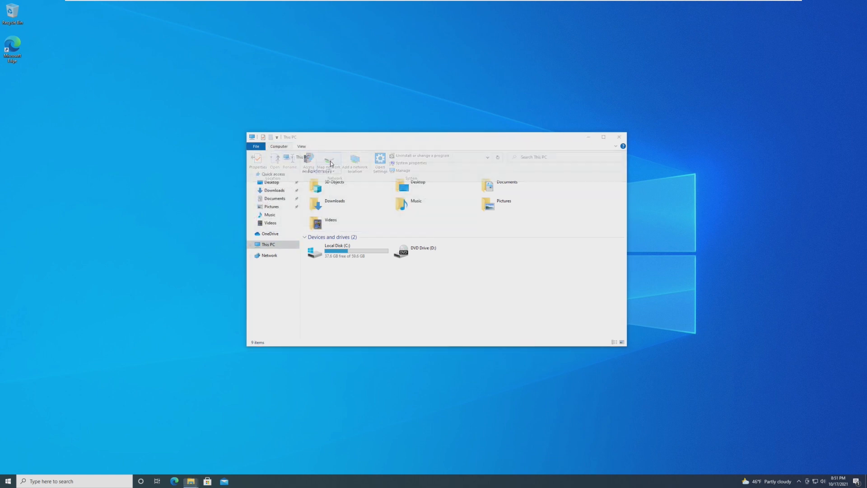
left_click(330, 163)
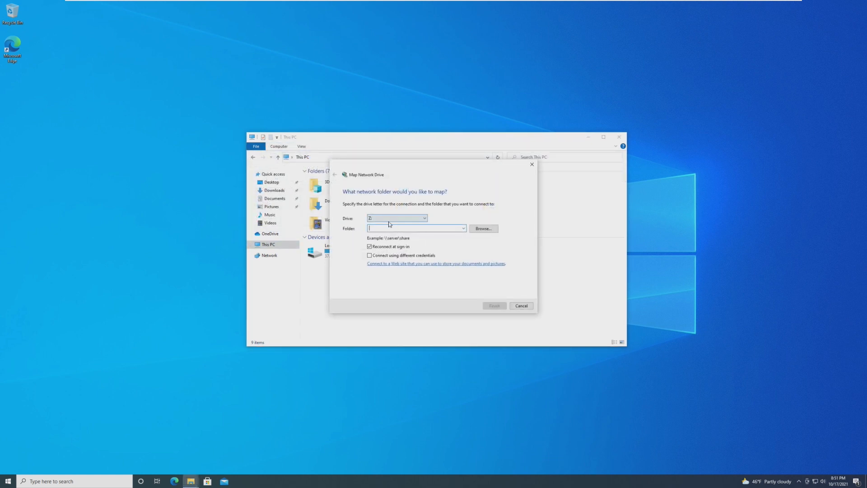
left_click(484, 228)
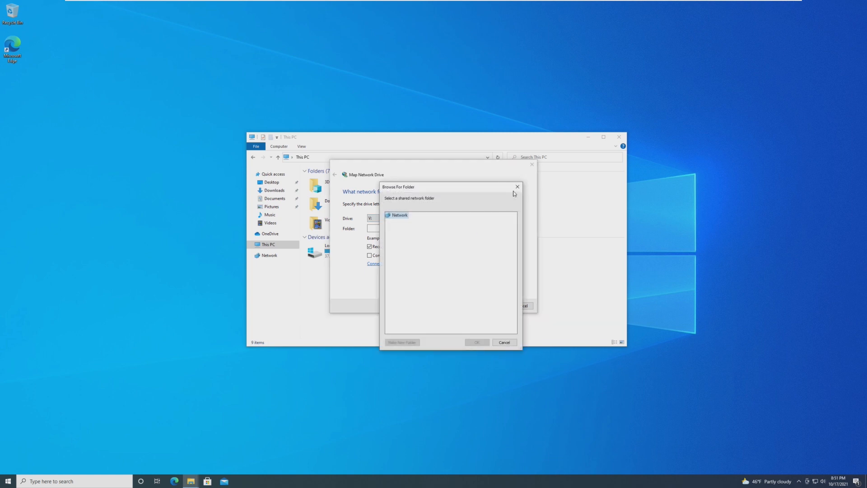
left_click(505, 341)
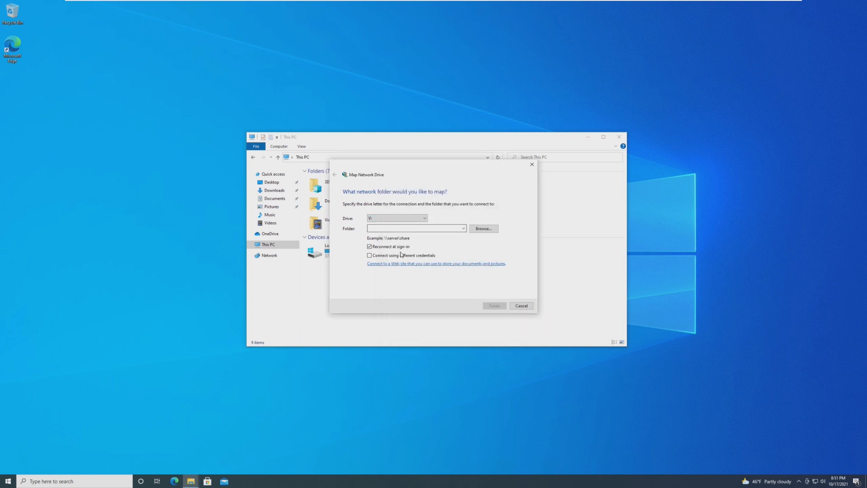
left_click(369, 255)
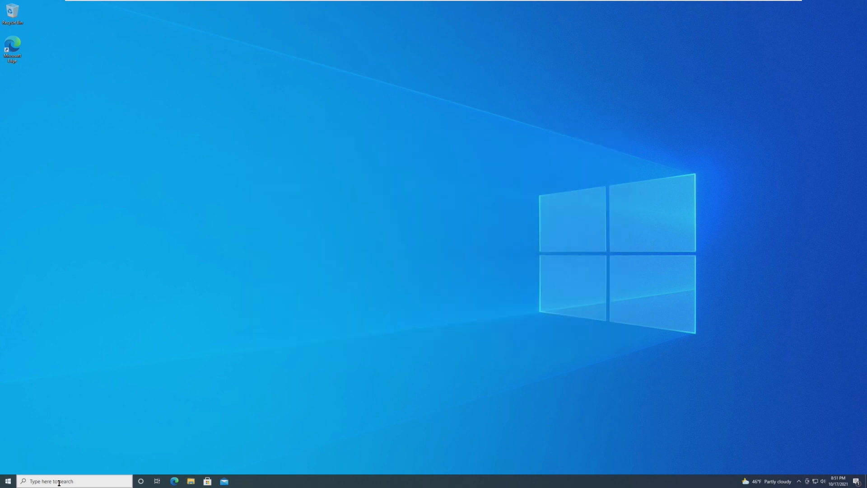
- Find 'hdr' in taskbar search and review the Windows HD Color settings page
type("hdr")
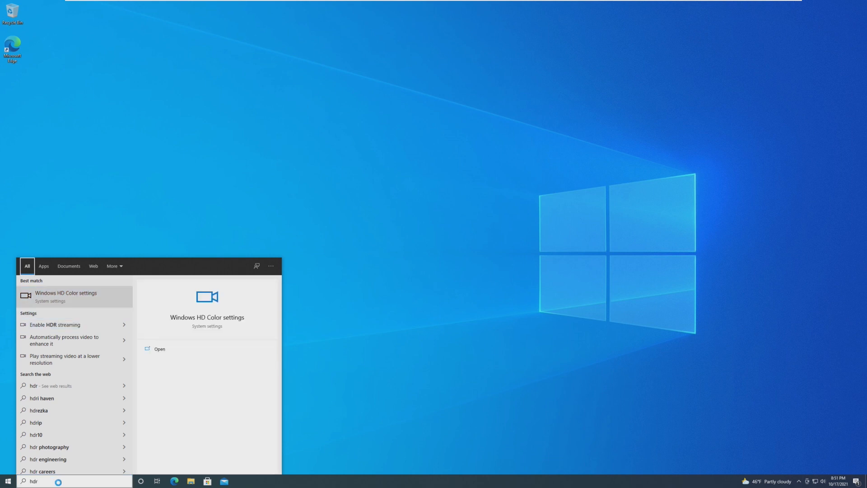
left_click(63, 296)
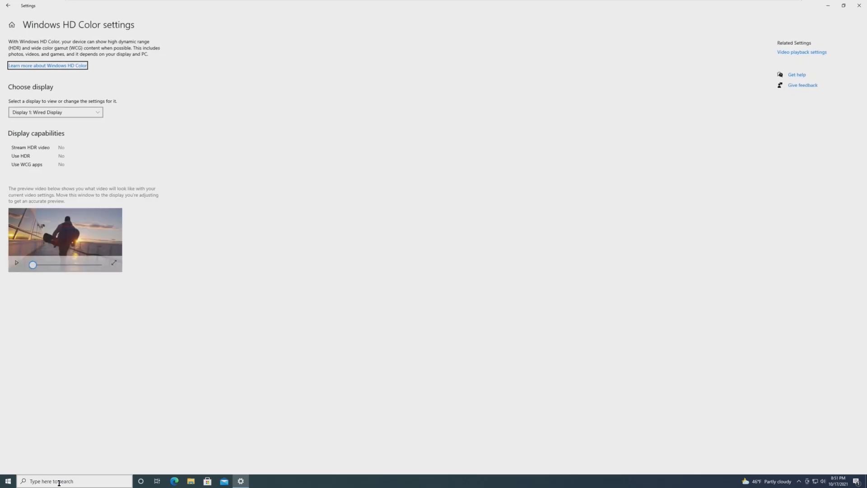
mouse_move(144, 140)
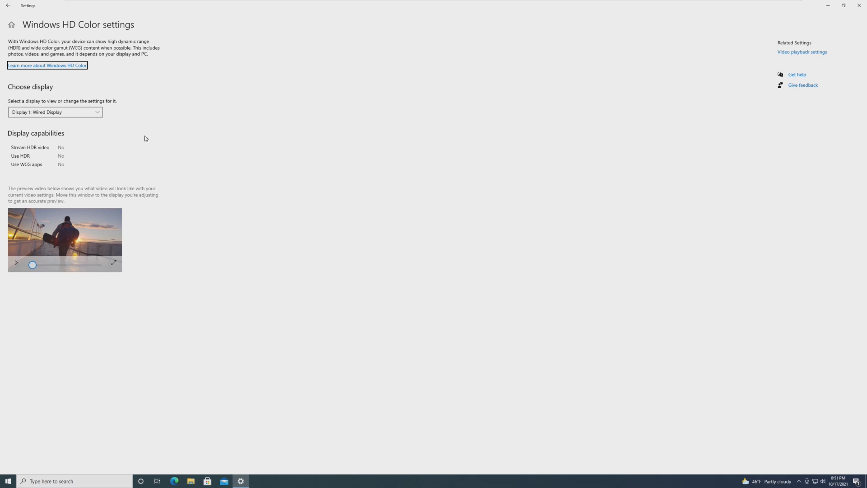
left_click_drag(33, 264, 56, 264)
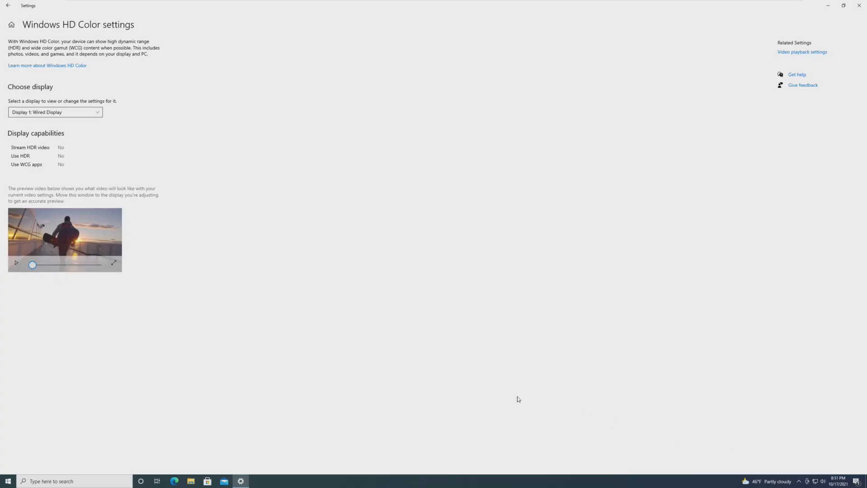
mouse_move(212, 263)
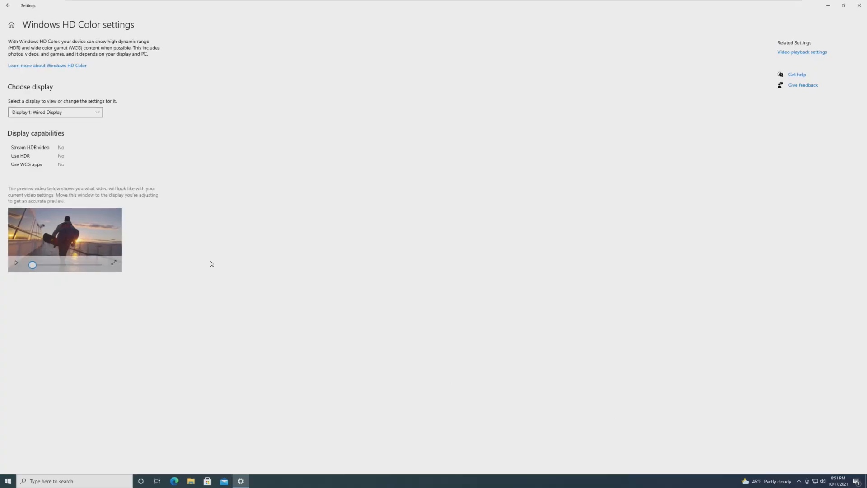
left_click_drag(33, 265, 75, 265)
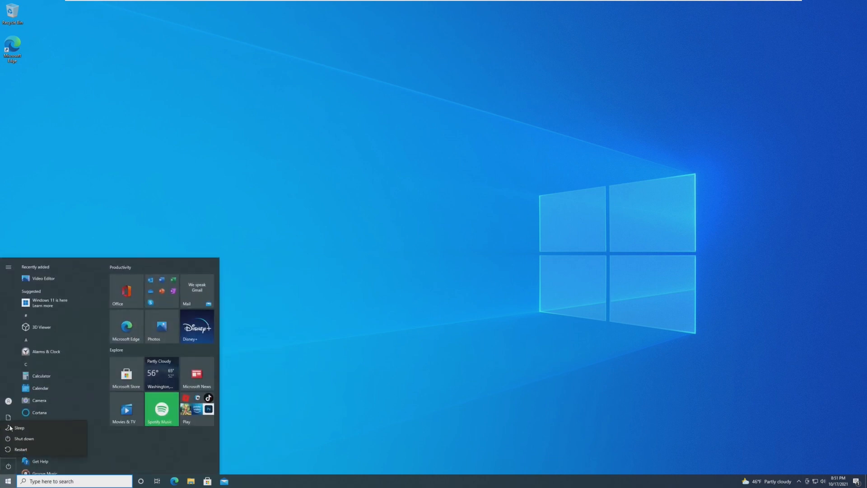
- Search 'moni' and open the text and app size display setting
left_click(5, 477)
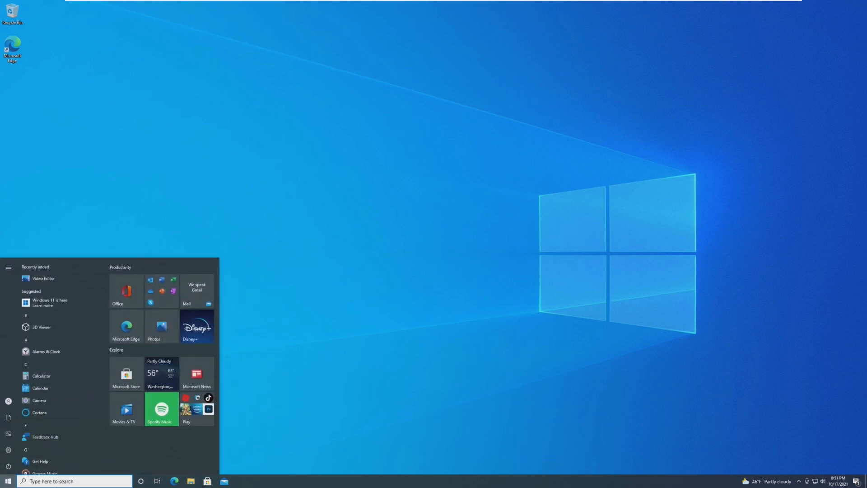
left_click(58, 481)
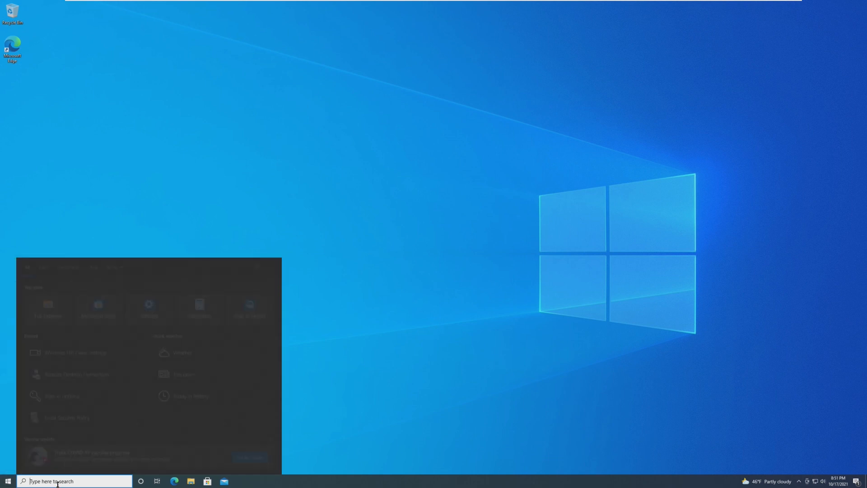
type("monit")
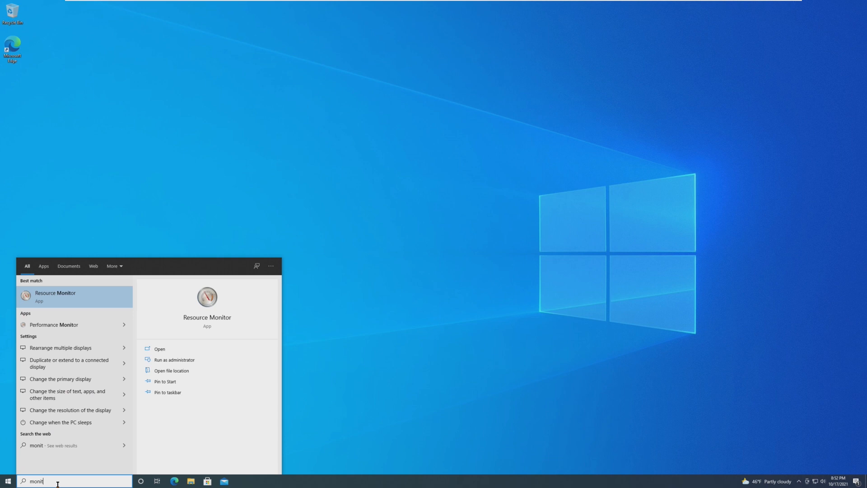
left_click(67, 296)
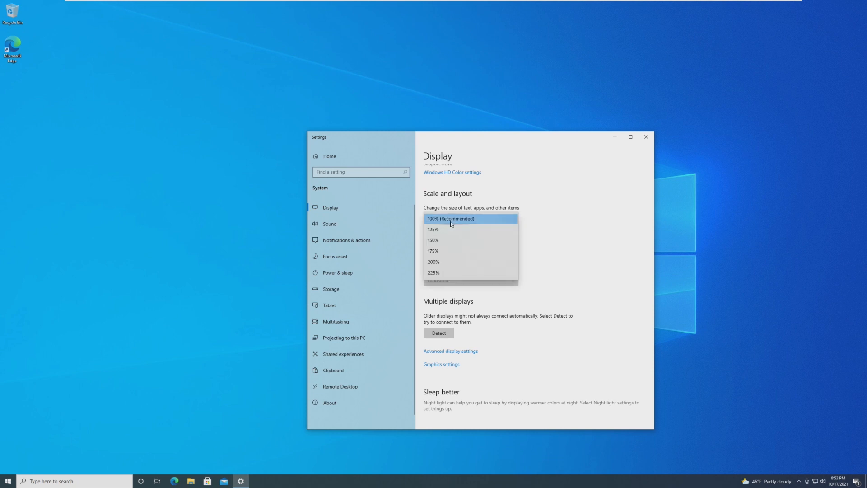
- Set display scaling to 125%, restore it to 100% and close Settings
left_click(433, 229)
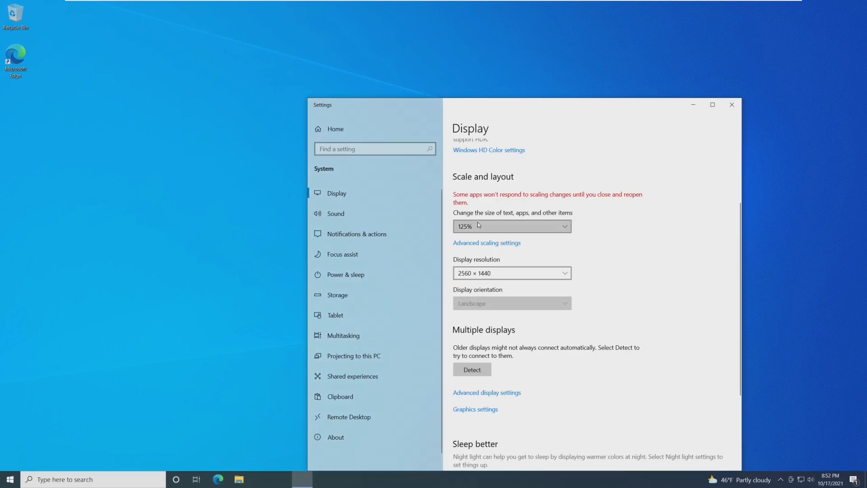
left_click(512, 226)
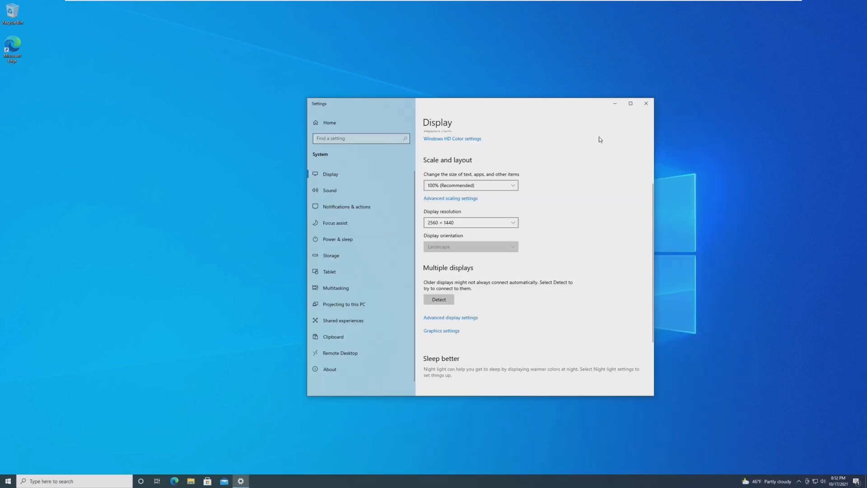
left_click(646, 103)
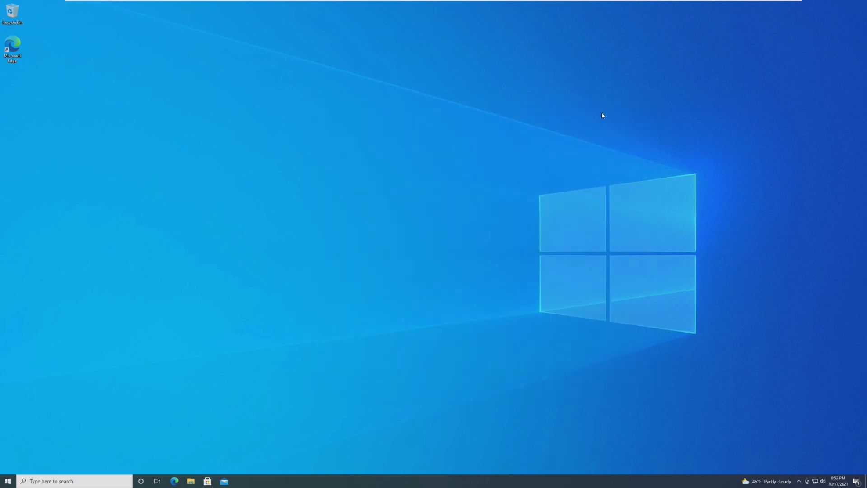
mouse_move(589, 132)
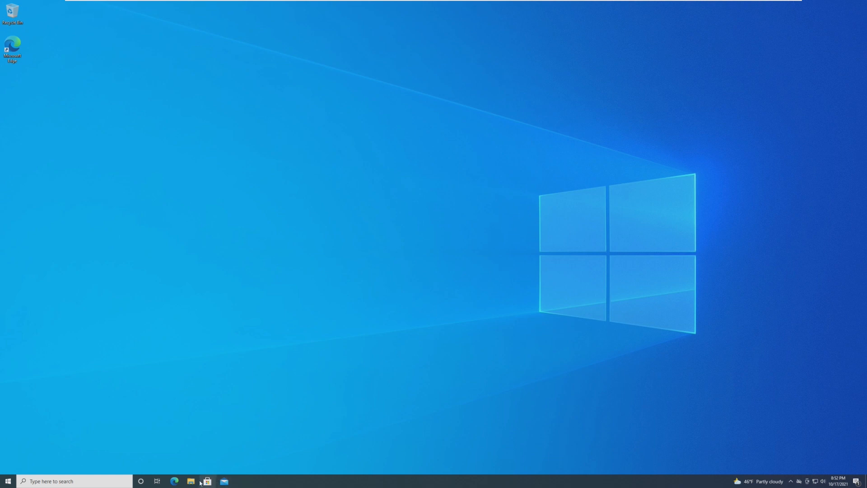
- Toggle File Explorer's Quick access window in and out of view from the taskbar
left_click(192, 481)
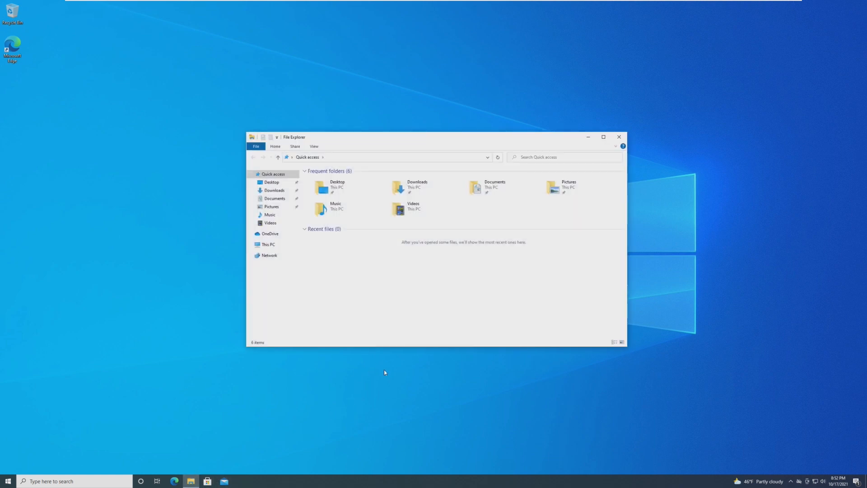
left_click(618, 137)
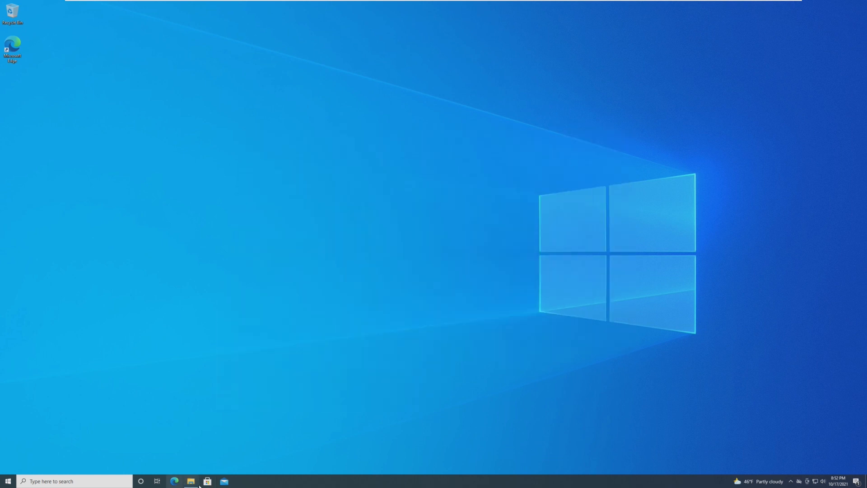
left_click(190, 480)
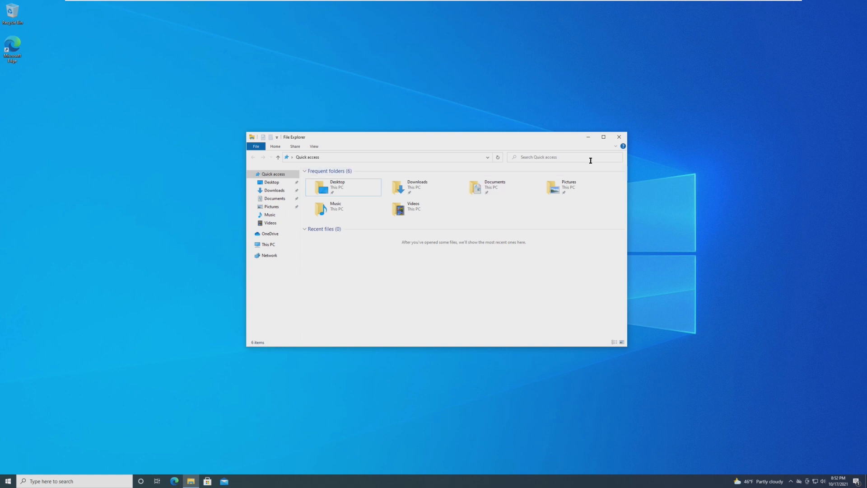
left_click(7, 481)
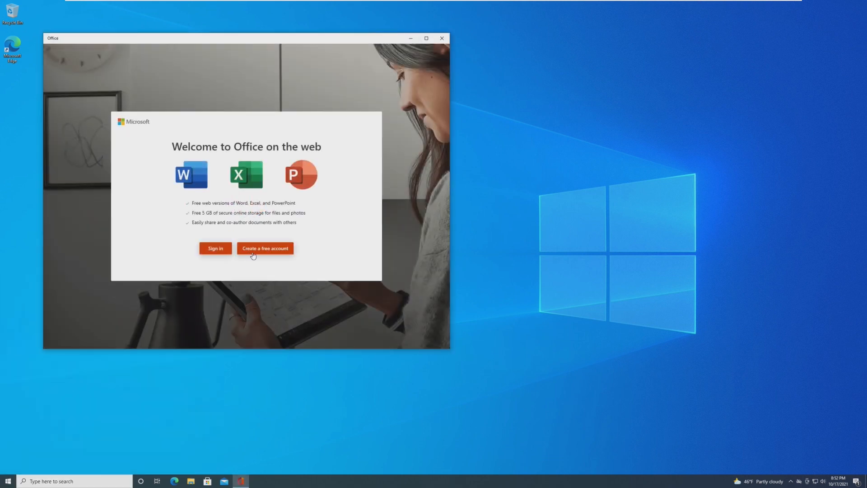
- Maximize Office and start signing in with a work or school account
left_click(427, 38)
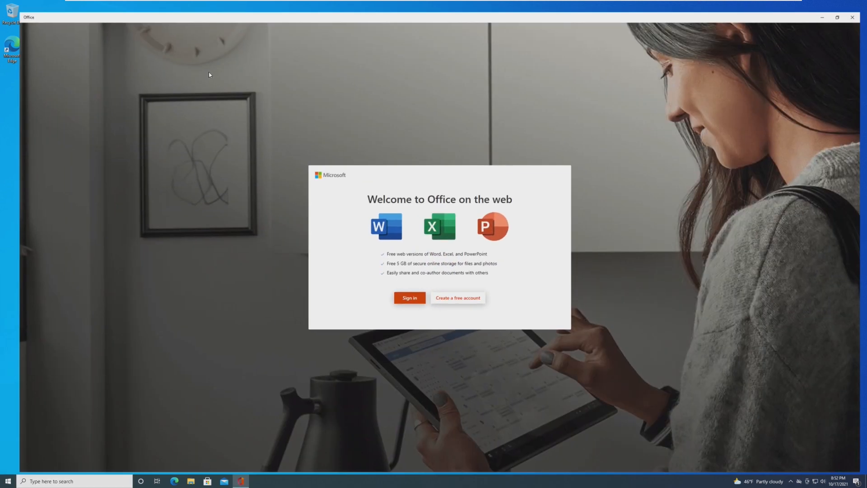
left_click(411, 298)
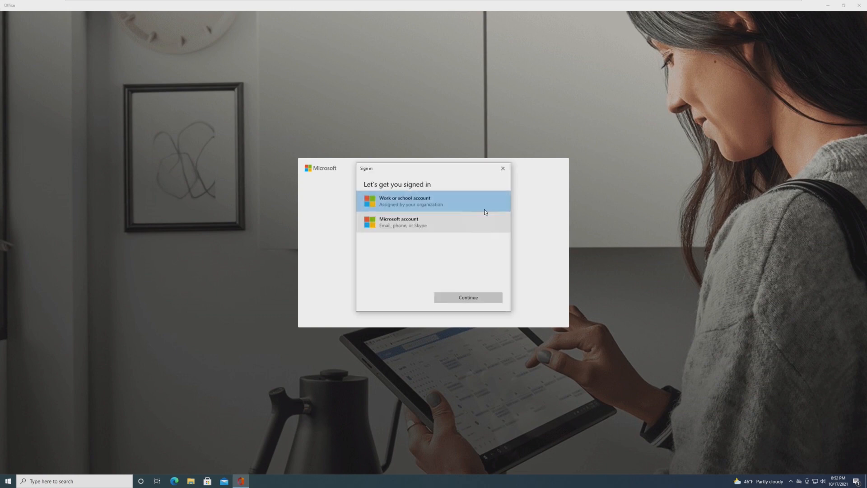
left_click(503, 168)
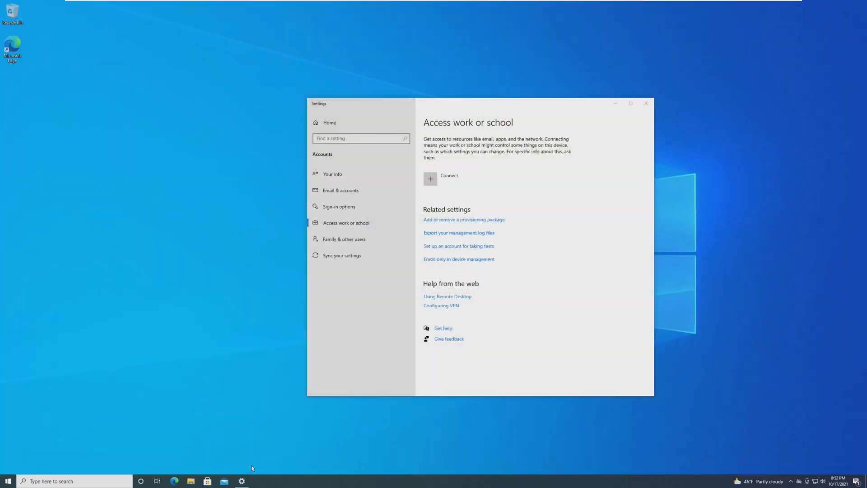
- In maximized Settings, start connecting a work or school account and dismiss the setup
left_click(631, 103)
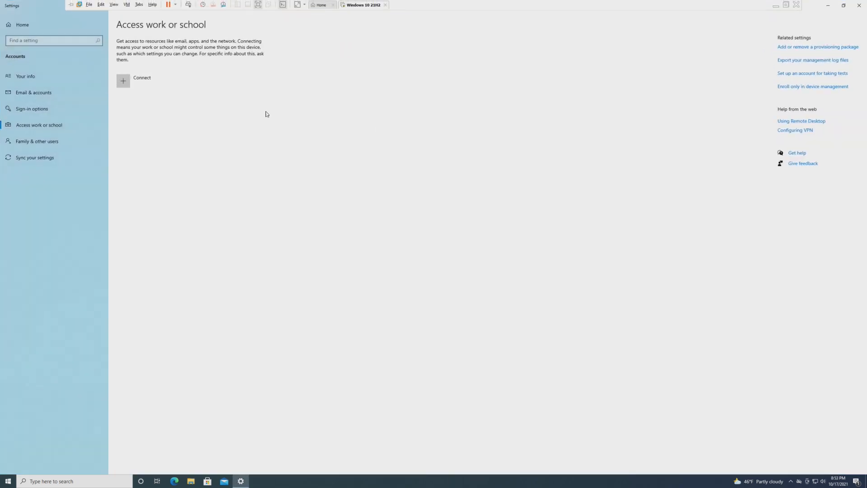
left_click(123, 81)
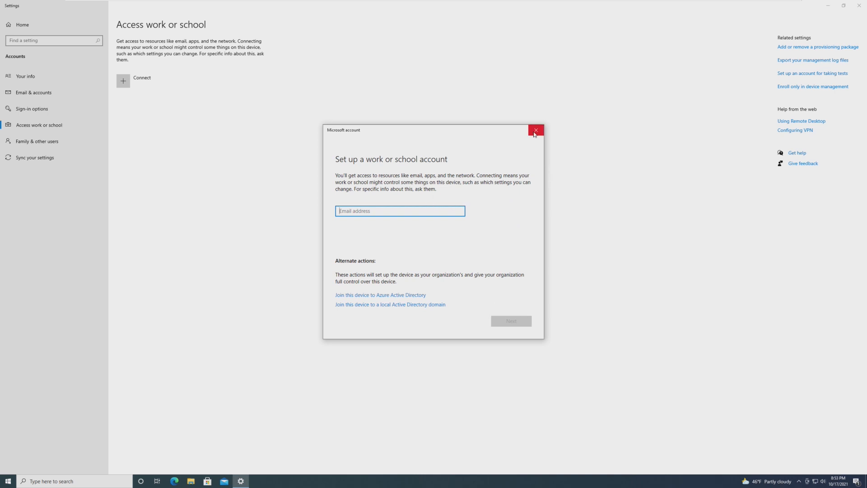
left_click(535, 131)
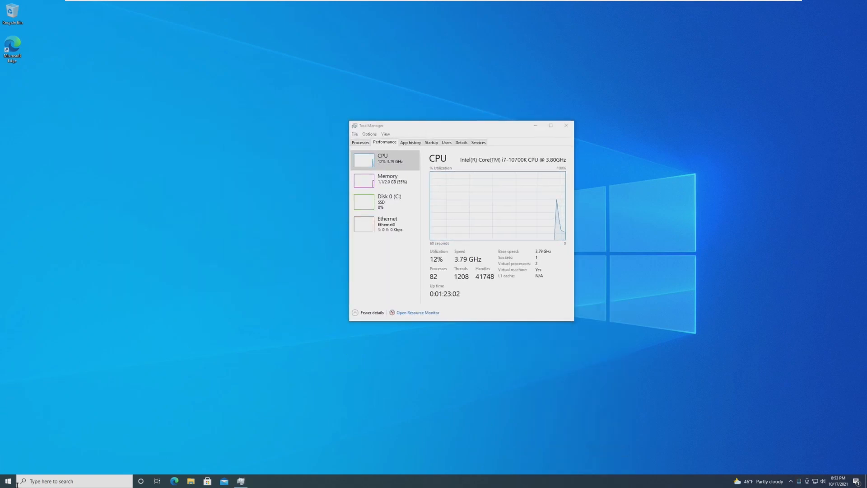
- Launch Calculator and Get Help from Start, then close both windows
left_click(8, 480)
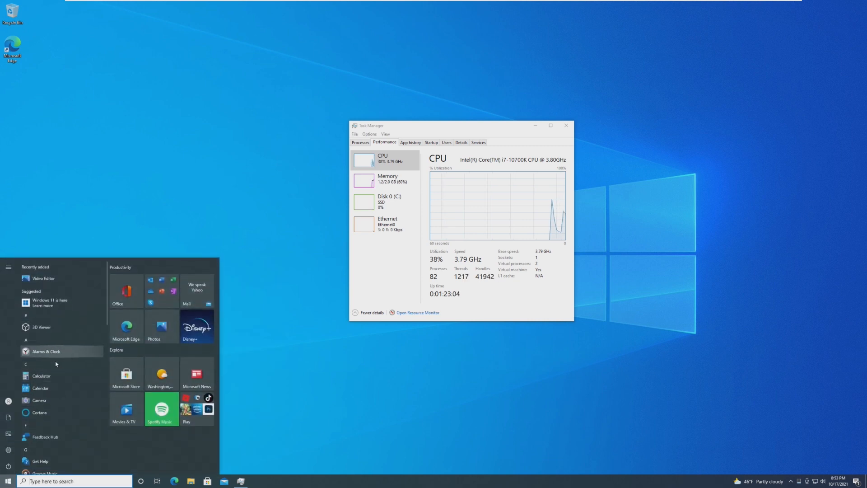
left_click(40, 376)
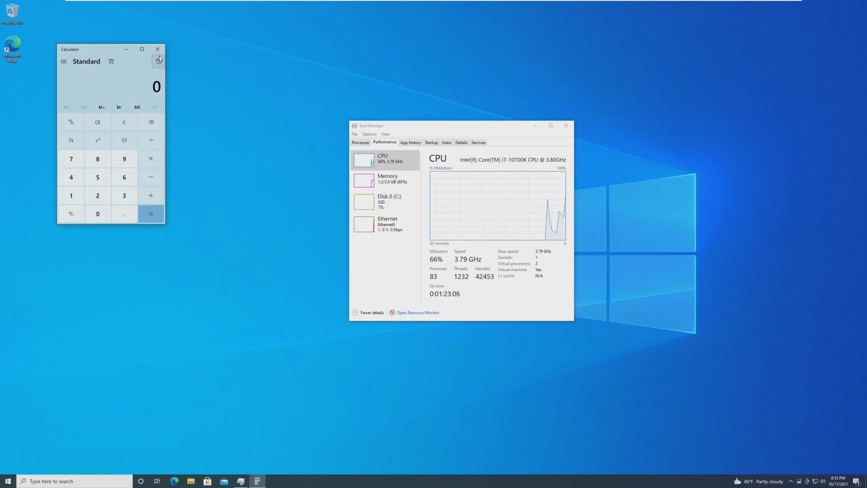
left_click(7, 481)
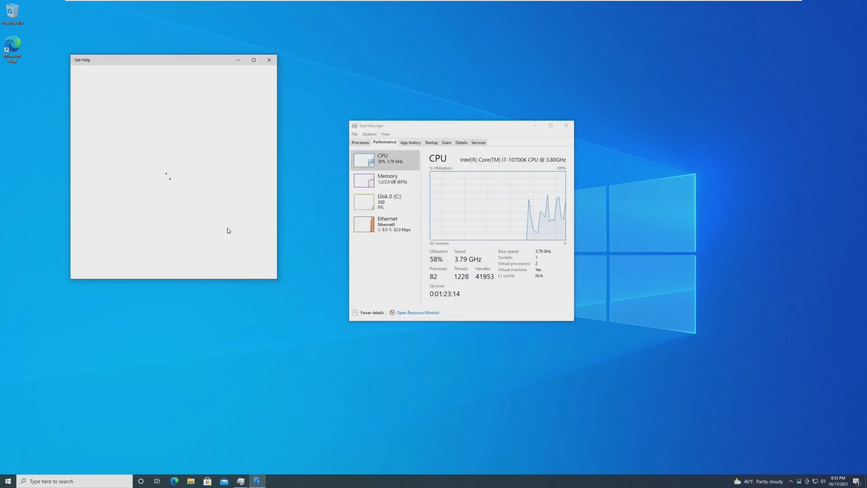
left_click(5, 481)
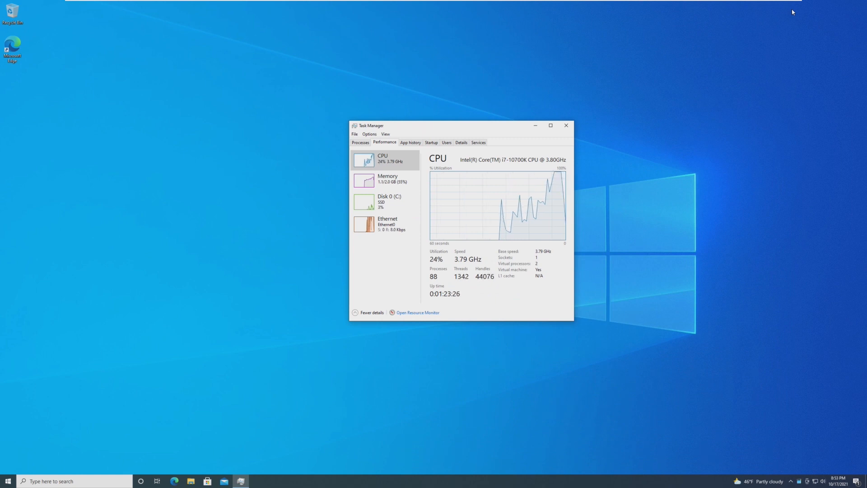
mouse_move(103, 397)
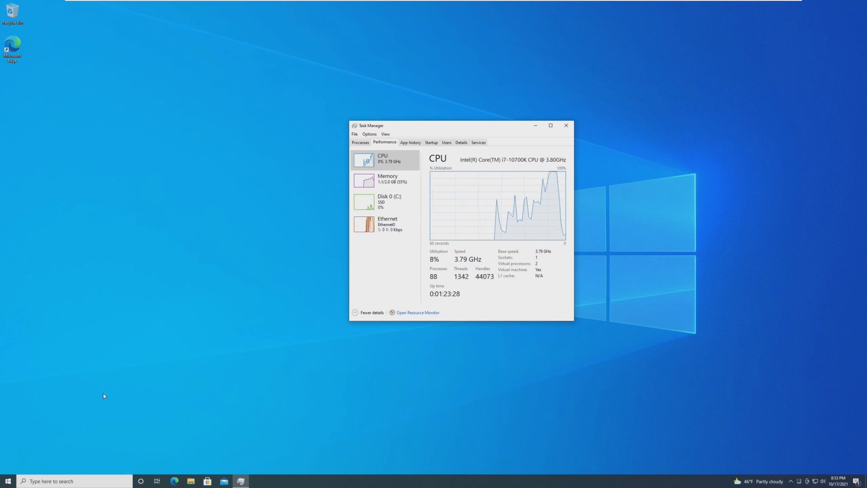
- Handwrite 'hello' in Math Input Panel, close it, then close Task Manager
left_click(5, 480)
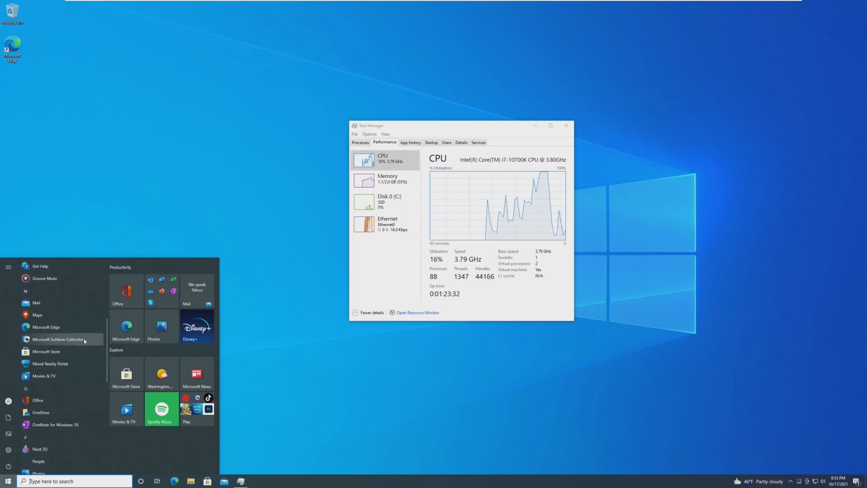
scroll("down", 3)
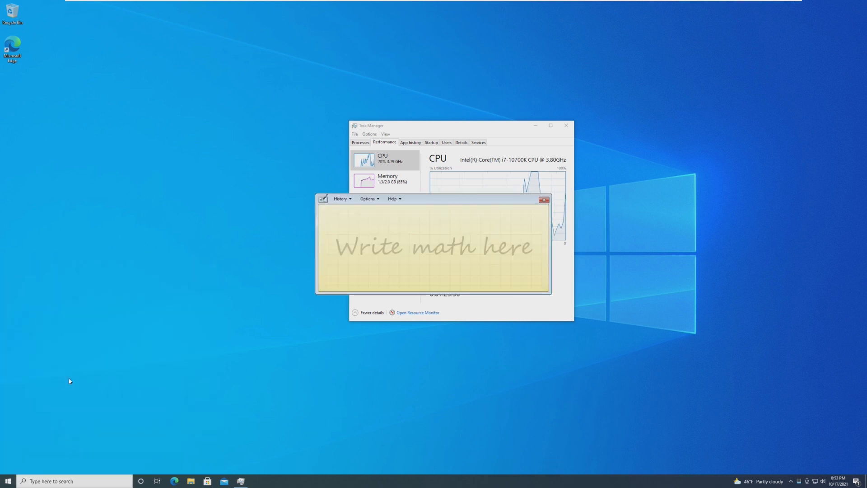
left_click_drag(337, 268, 376, 227)
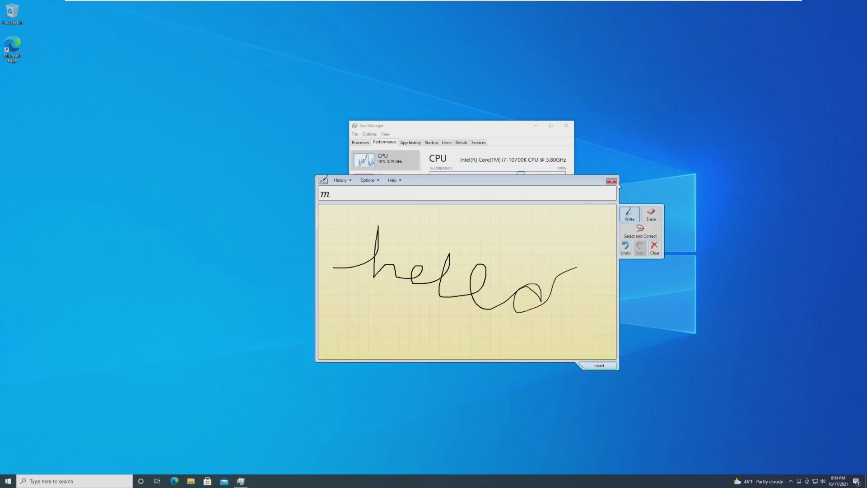
left_click(610, 181)
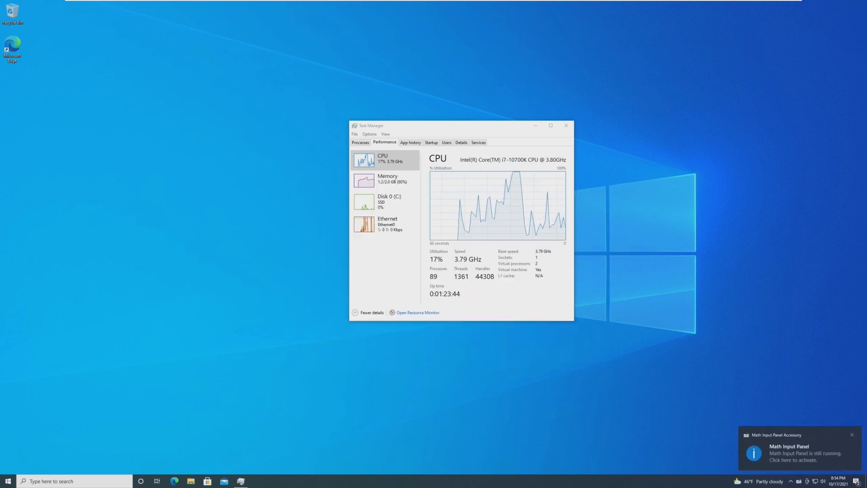
left_click(7, 481)
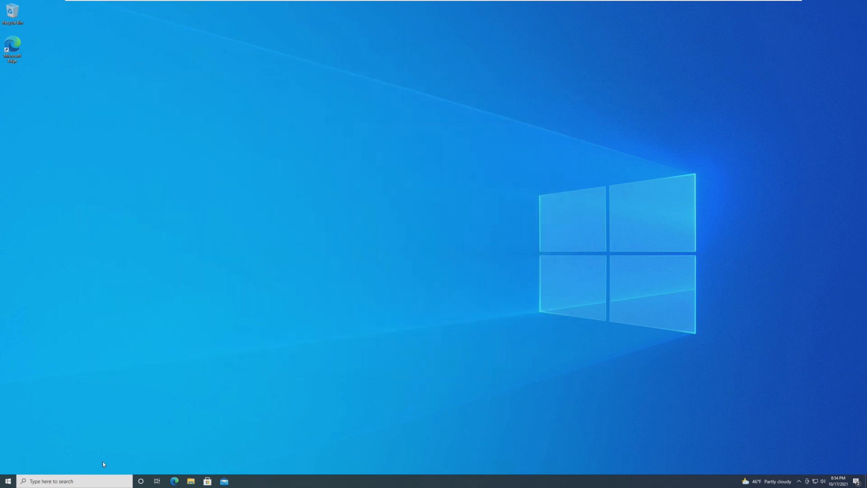
left_click(189, 481)
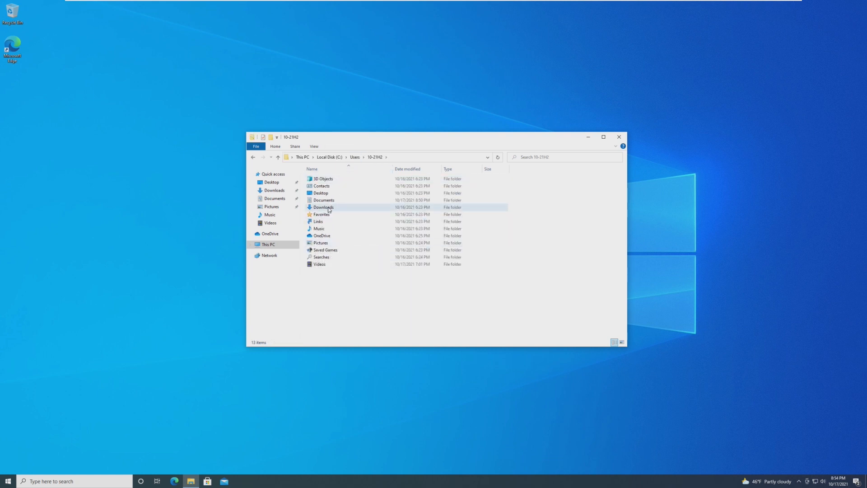
left_click(323, 207)
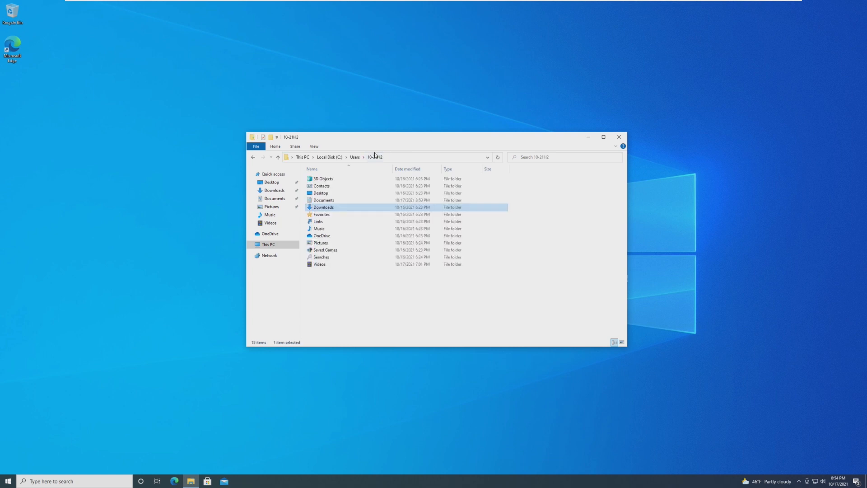
left_click(282, 267)
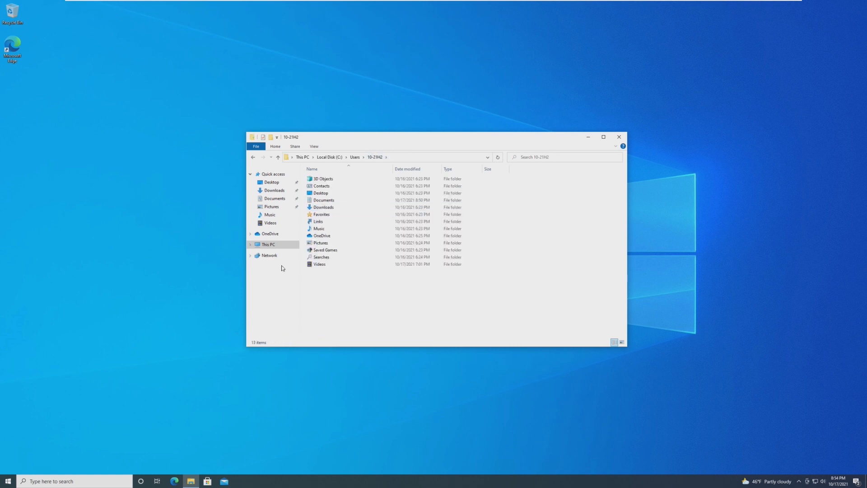
left_click(267, 244)
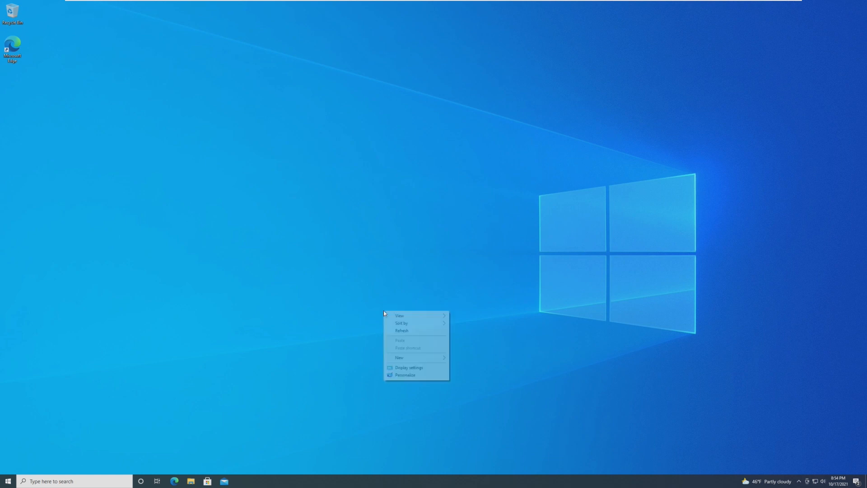
left_click(407, 375)
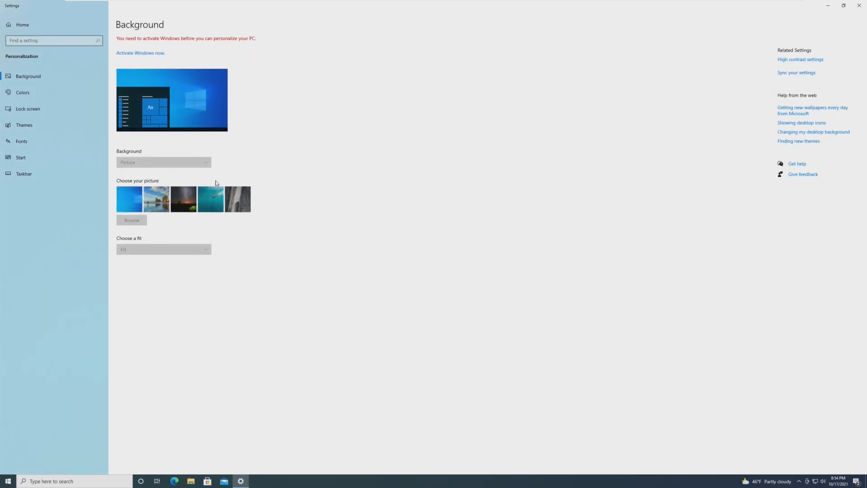
mouse_move(483, 239)
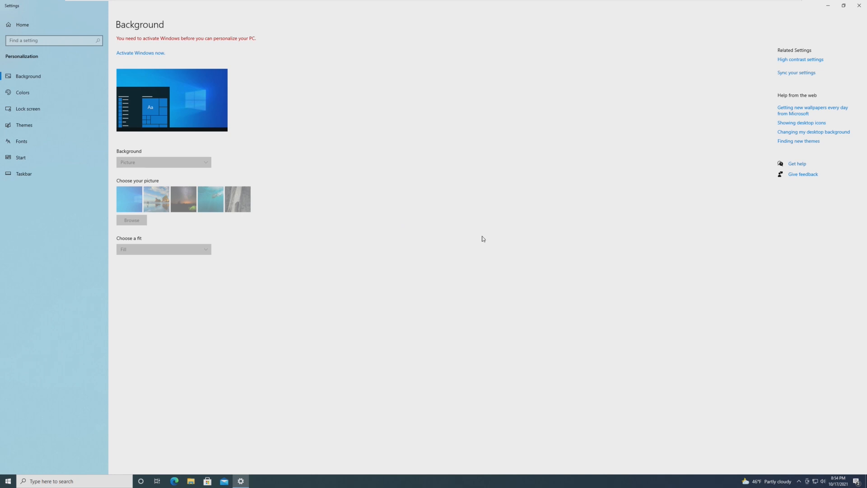
mouse_move(569, 168)
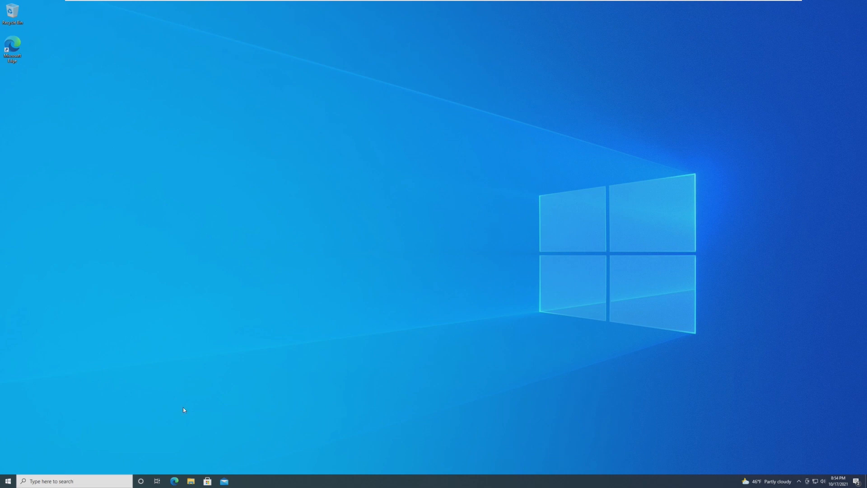
mouse_move(317, 369)
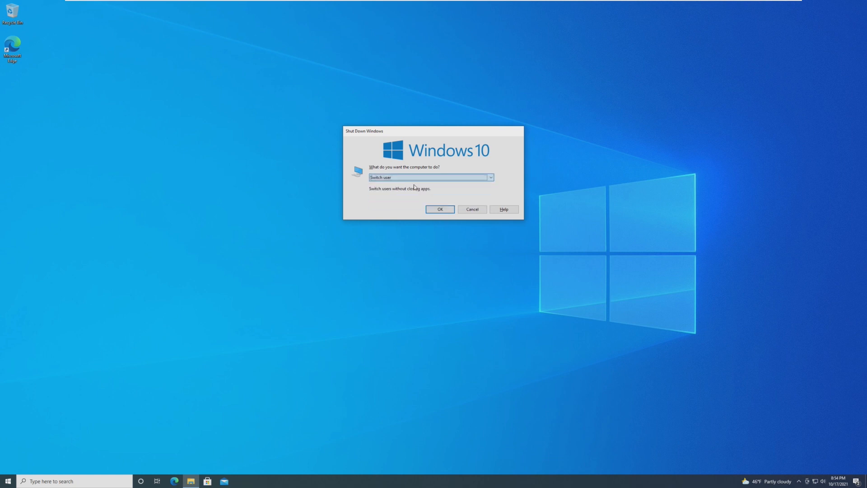
- Confirm Switch user, sign back into the account, and bring up the Start menu
left_click(441, 210)
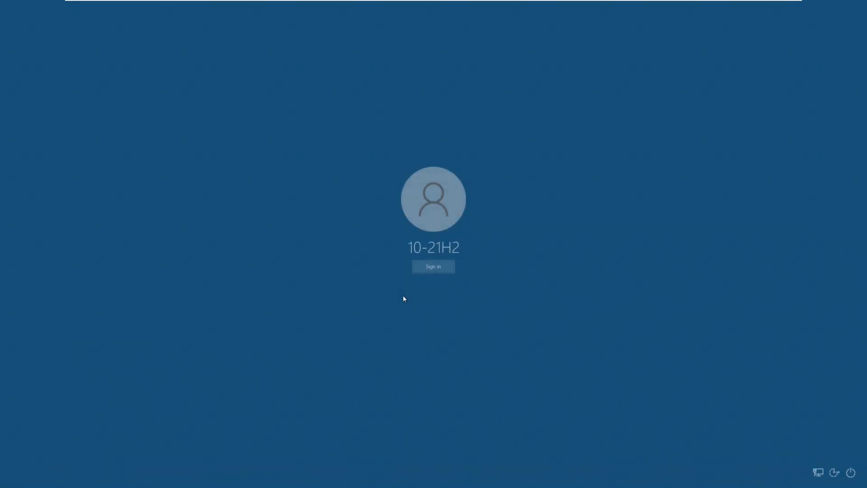
left_click(434, 267)
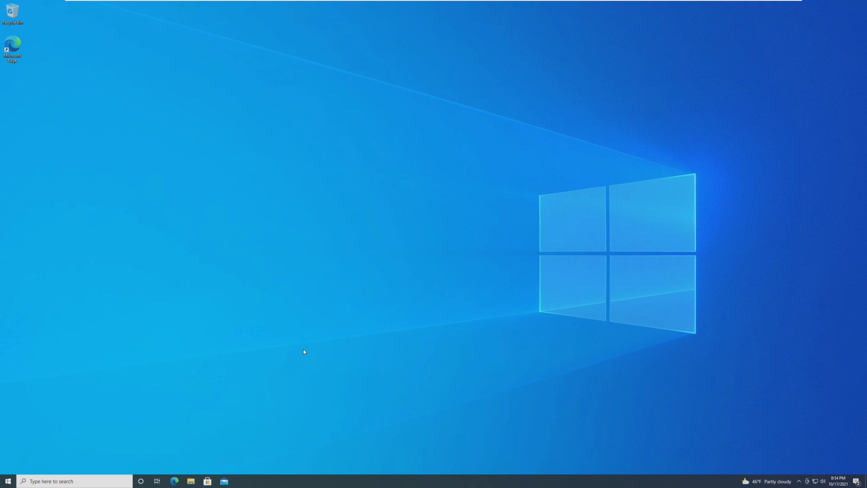
left_click(8, 482)
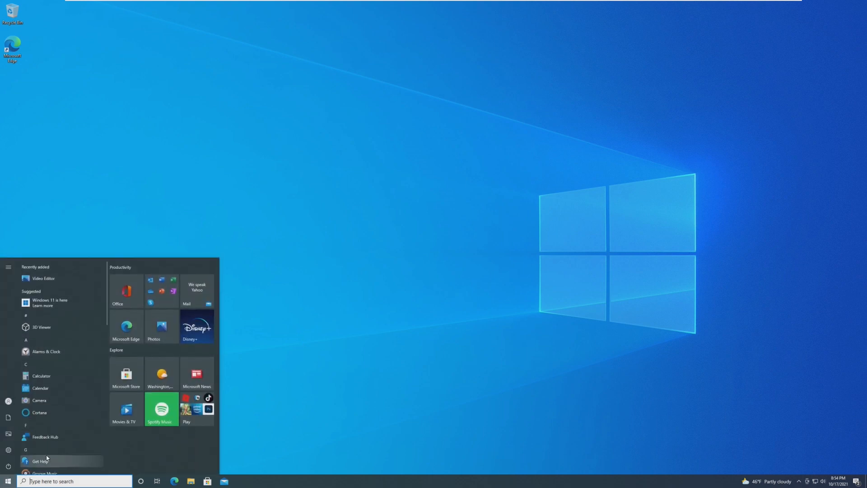